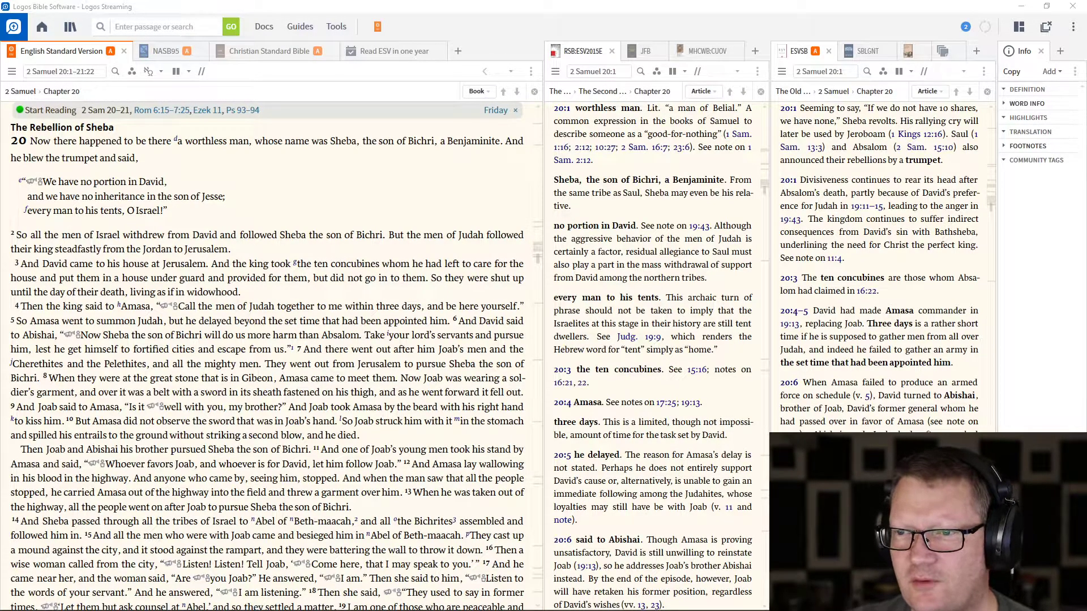
# Advance the ESV panel from 2 Samuel 20:1 to around verse 3, notes following
pyautogui.scroll(-3)
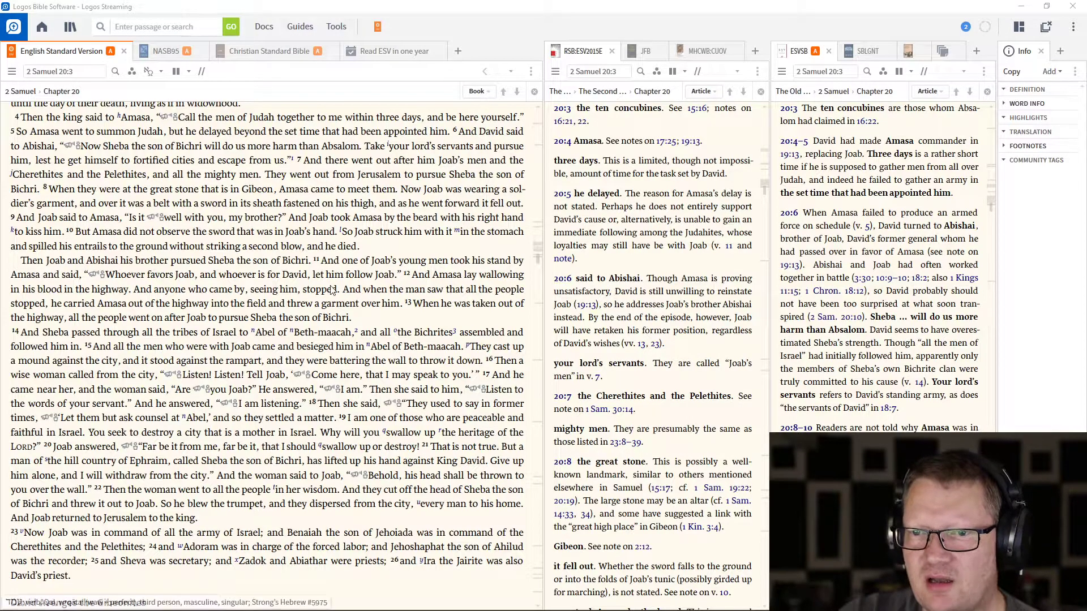
# Scroll through the wise woman at Abel and Sheba's death to 2 Samuel 21:1
pyautogui.scroll(-3)
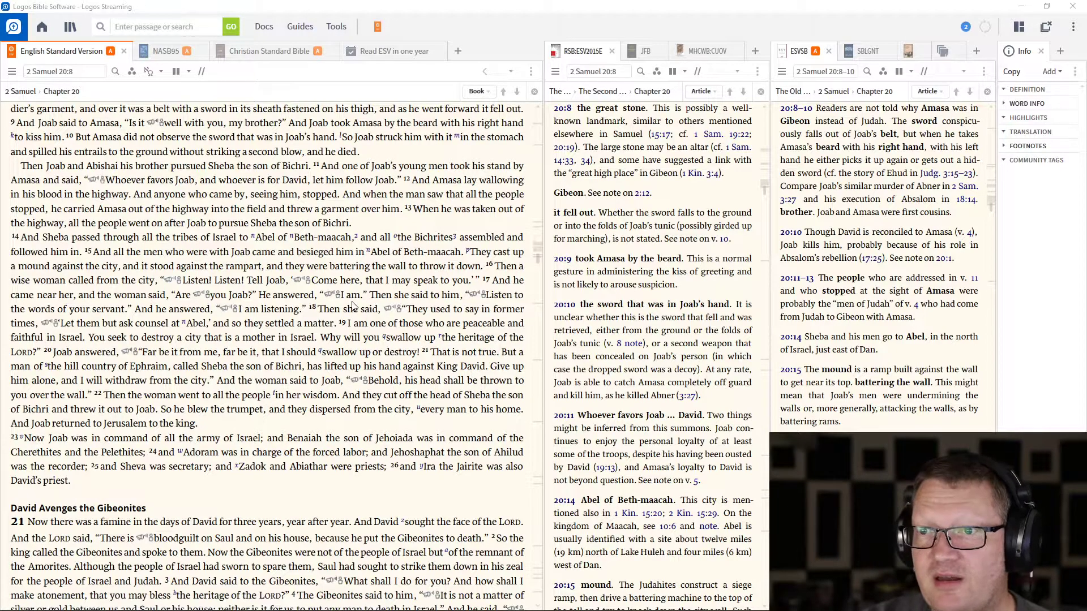
pyautogui.scroll(-3)
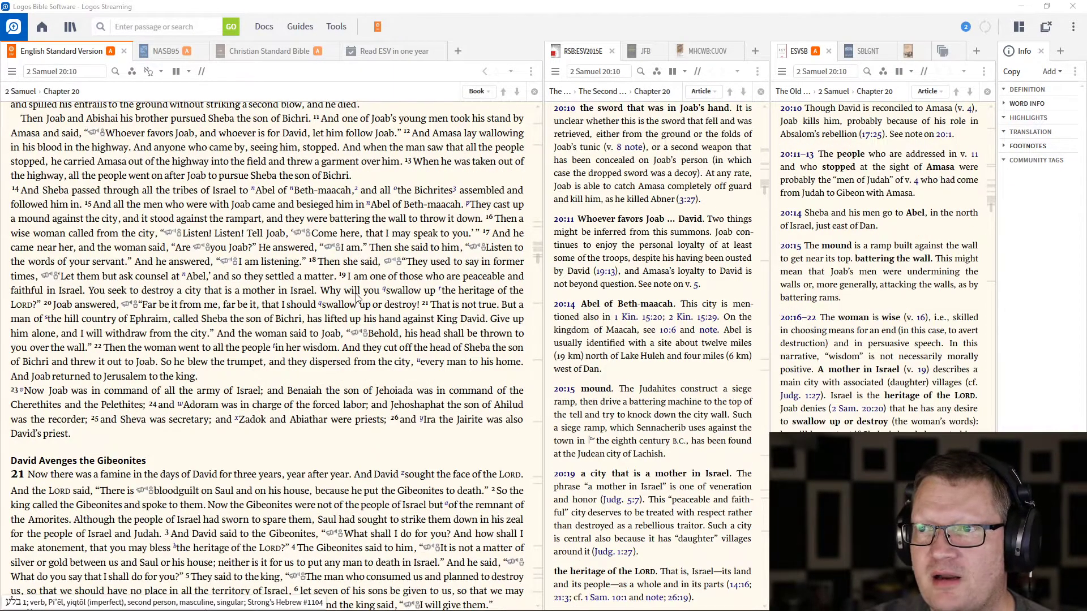
pyautogui.scroll(-3)
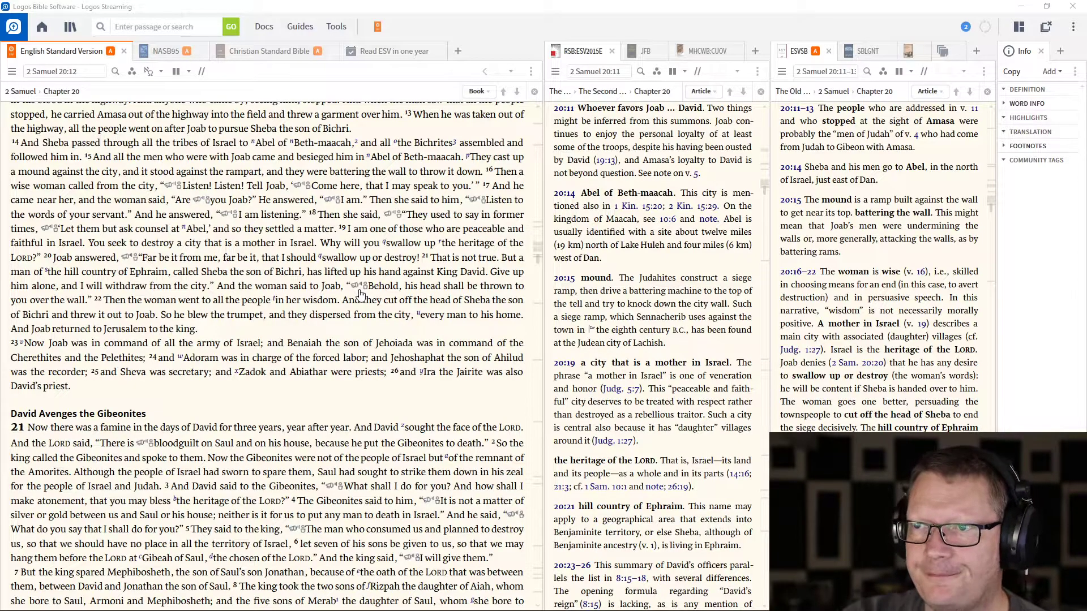
pyautogui.moveTo(355, 299)
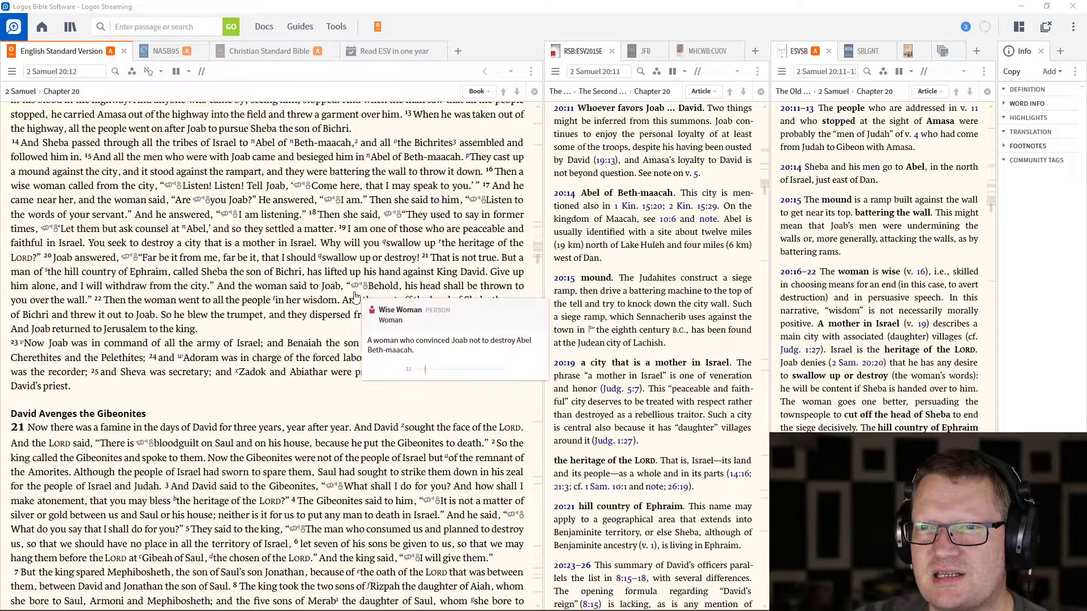
pyautogui.scroll(-3)
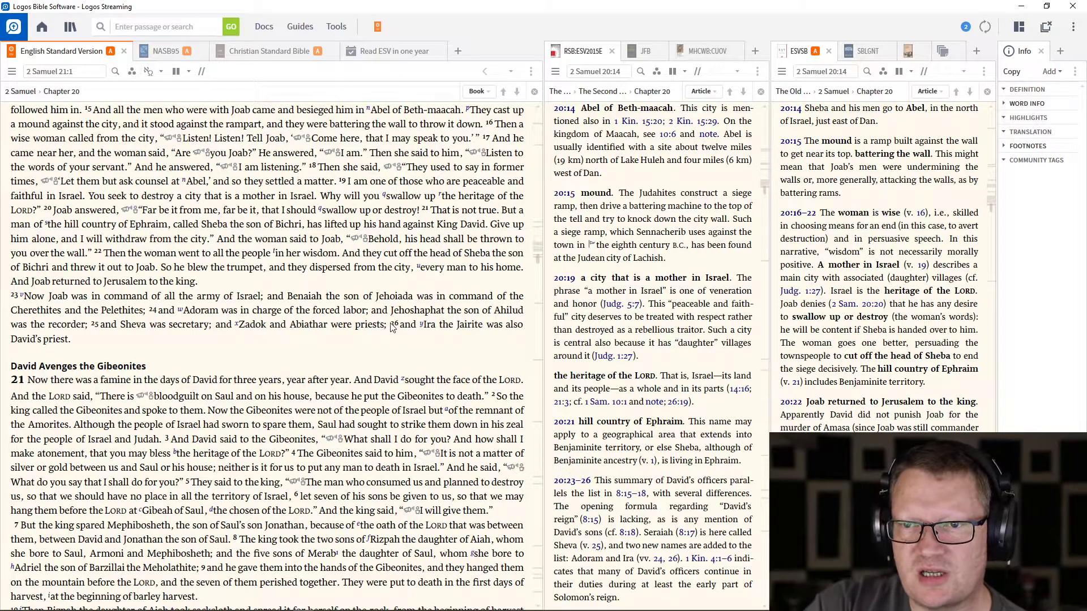
# Scroll into 2 Samuel 21, David and the Gibeonites, with the 21:1 famine notes shown
pyautogui.scroll(-3)
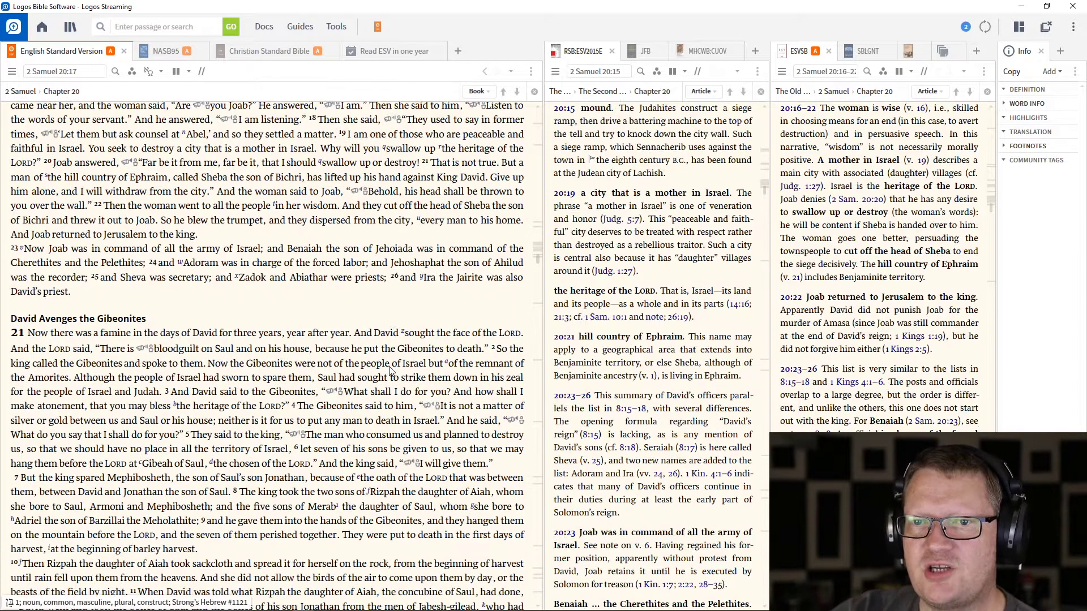
pyautogui.scroll(-3)
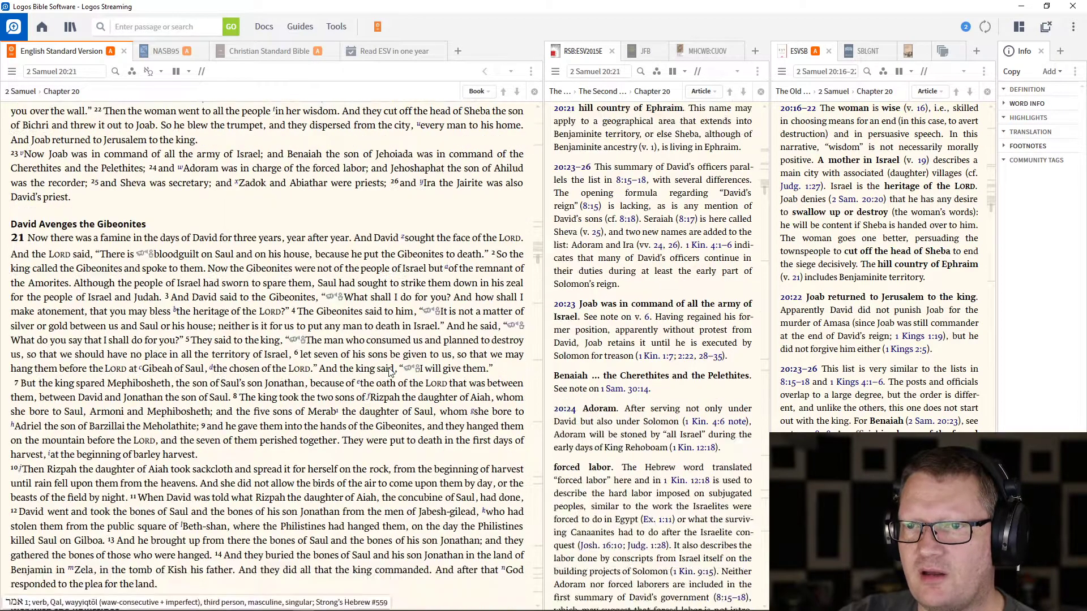
pyautogui.scroll(-3)
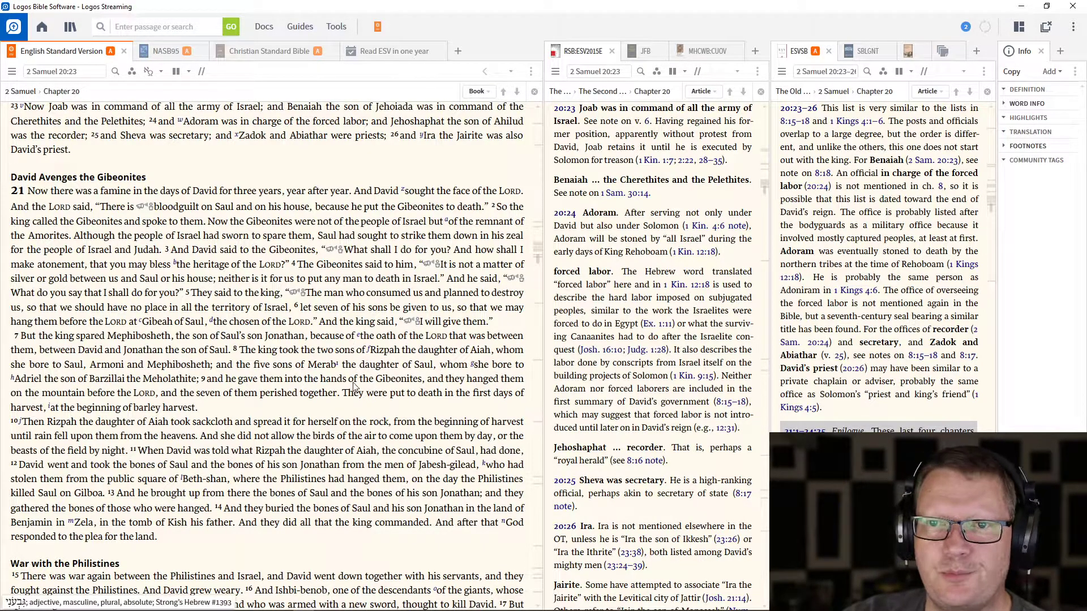
pyautogui.scroll(-3)
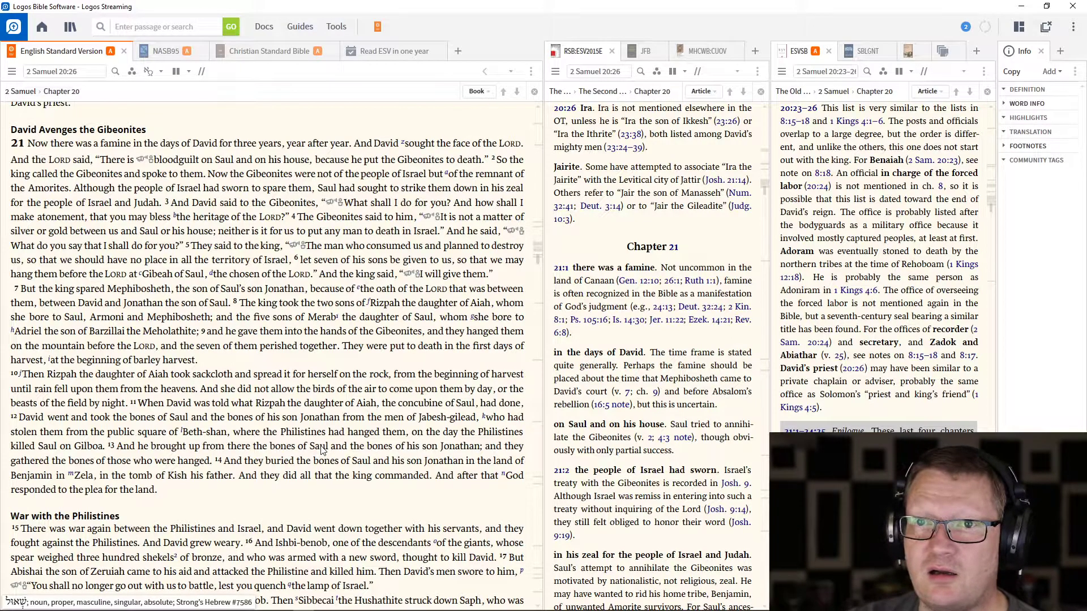
# Scroll so both note panes align to the 2 Samuel 21:1–14 commentary
pyautogui.scroll(-3)
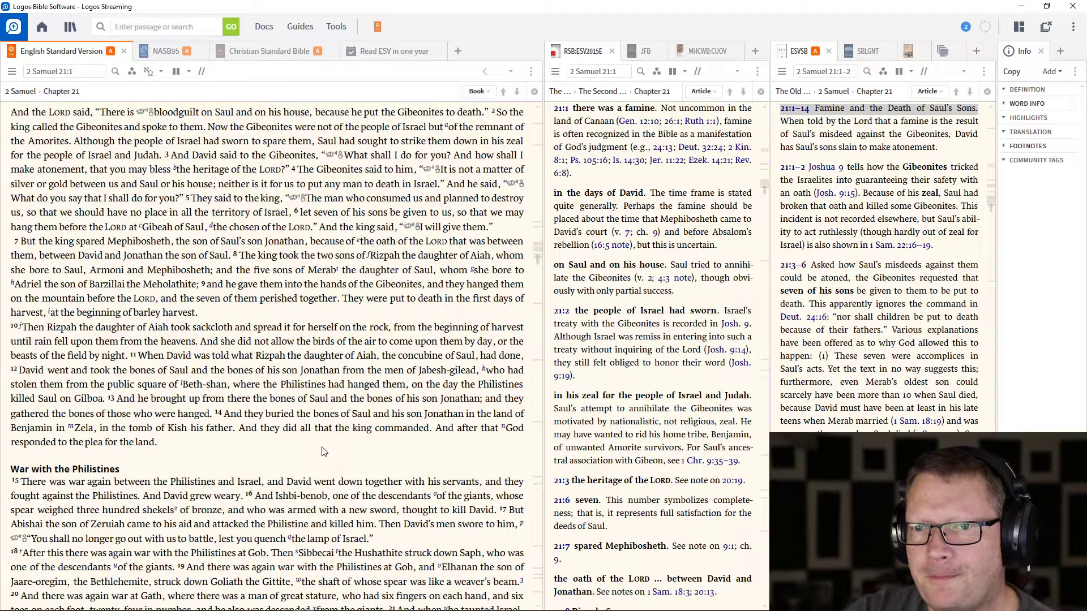
pyautogui.moveTo(367, 448)
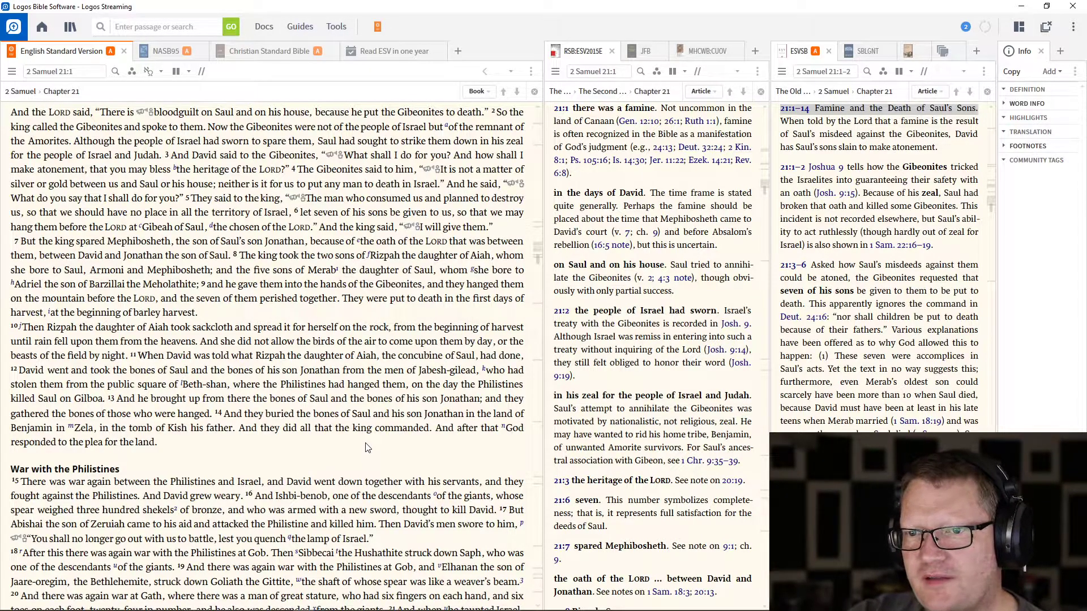
# Advance to 2 Samuel 21:9, past the burial of Saul's bones, with Rizpah notes alongside
pyautogui.scroll(-3)
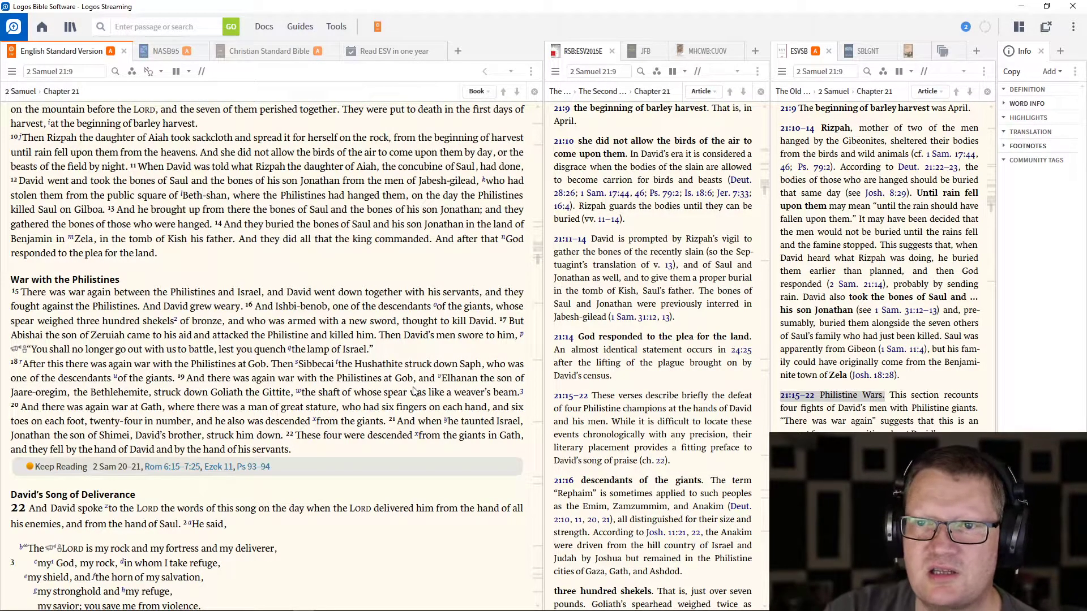
# Scroll to the end of 2 Samuel 21, reaching 22 with the Romans 6:15–7:25 preview open
pyautogui.scroll(-3)
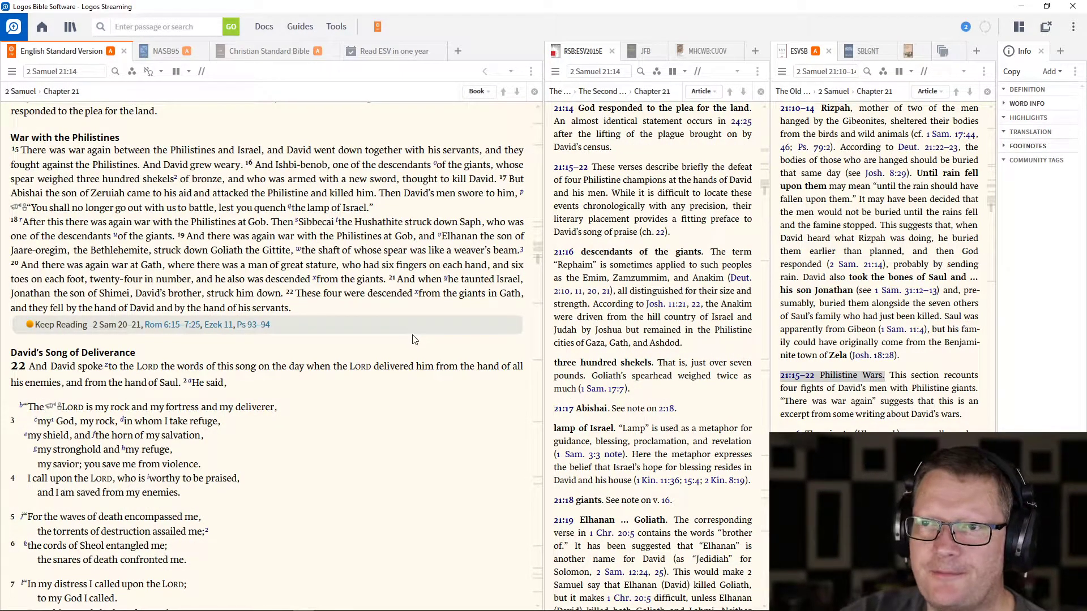
pyautogui.moveTo(412, 344)
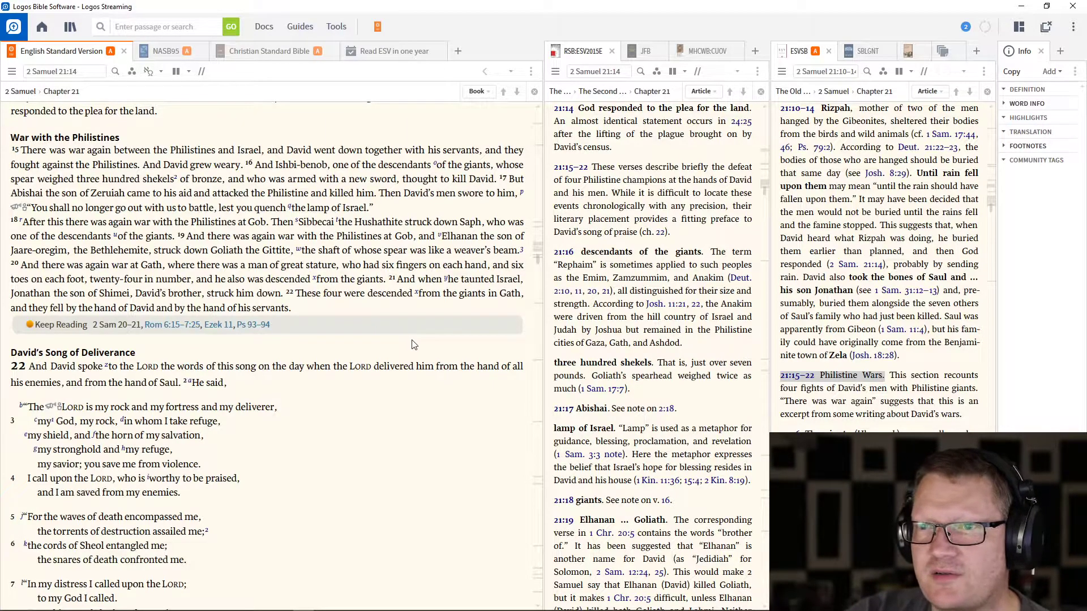
pyautogui.moveTo(416, 341)
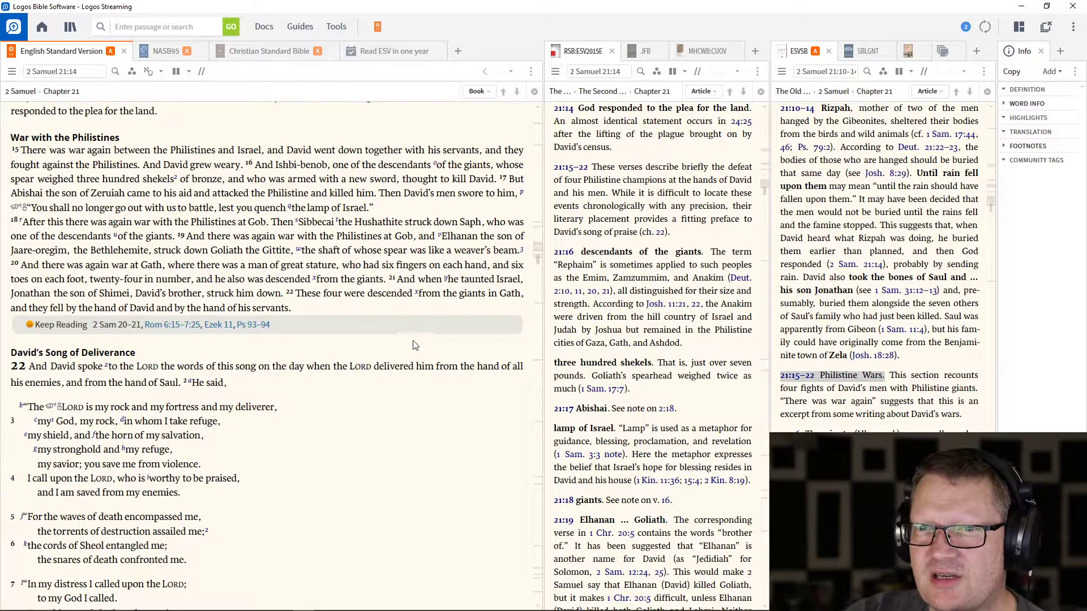
pyautogui.moveTo(406, 347)
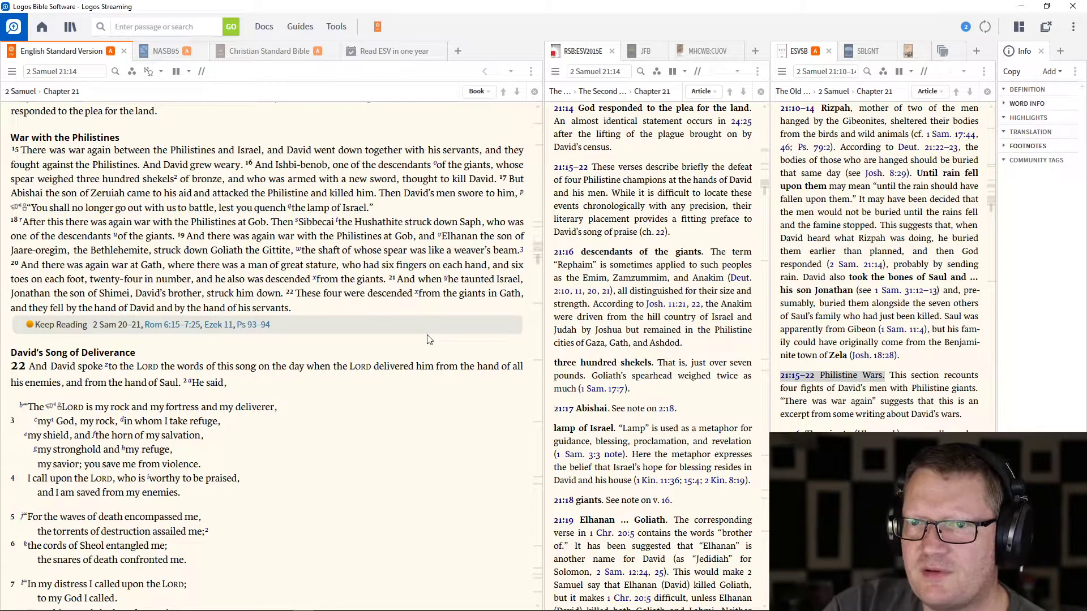
pyautogui.scroll(-3)
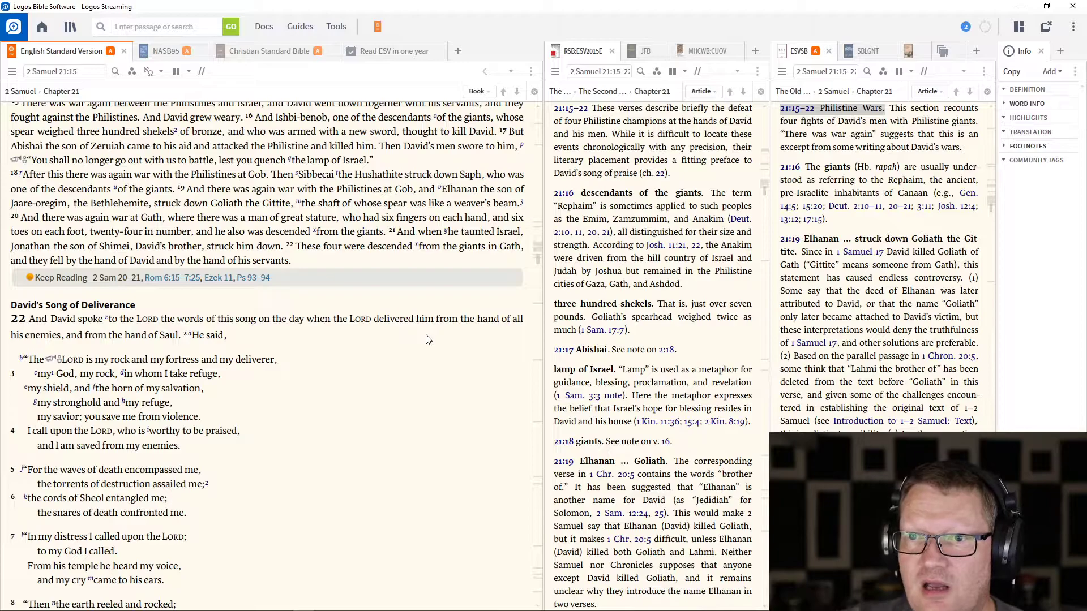
pyautogui.scroll(-3)
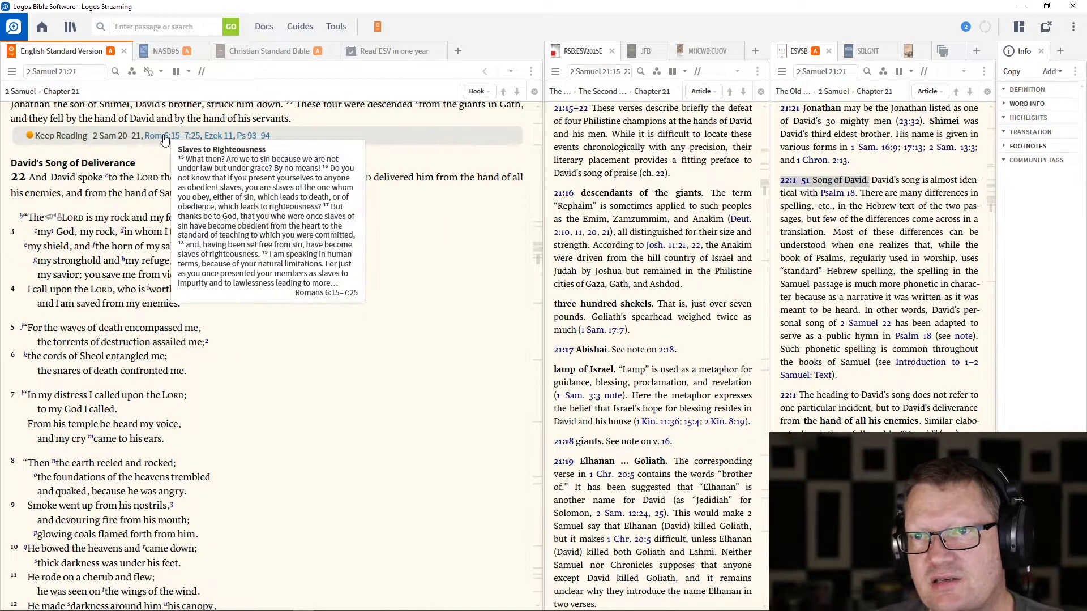
# Jump via the Keep Reading bar to Romans 6:15–7:25, landing at 6:18
pyautogui.click(178, 134)
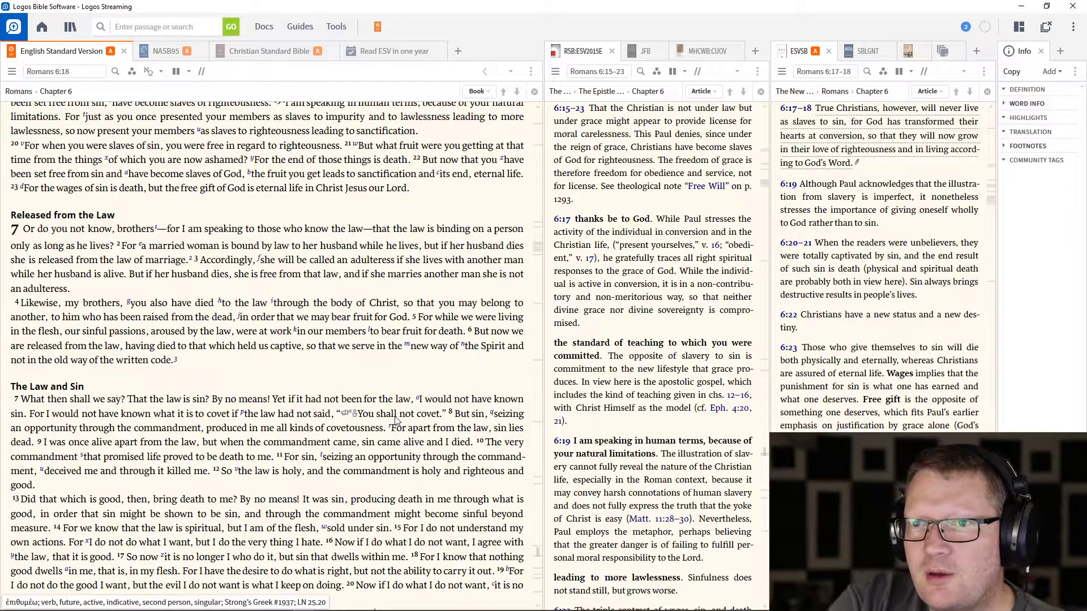
pyautogui.moveTo(388, 366)
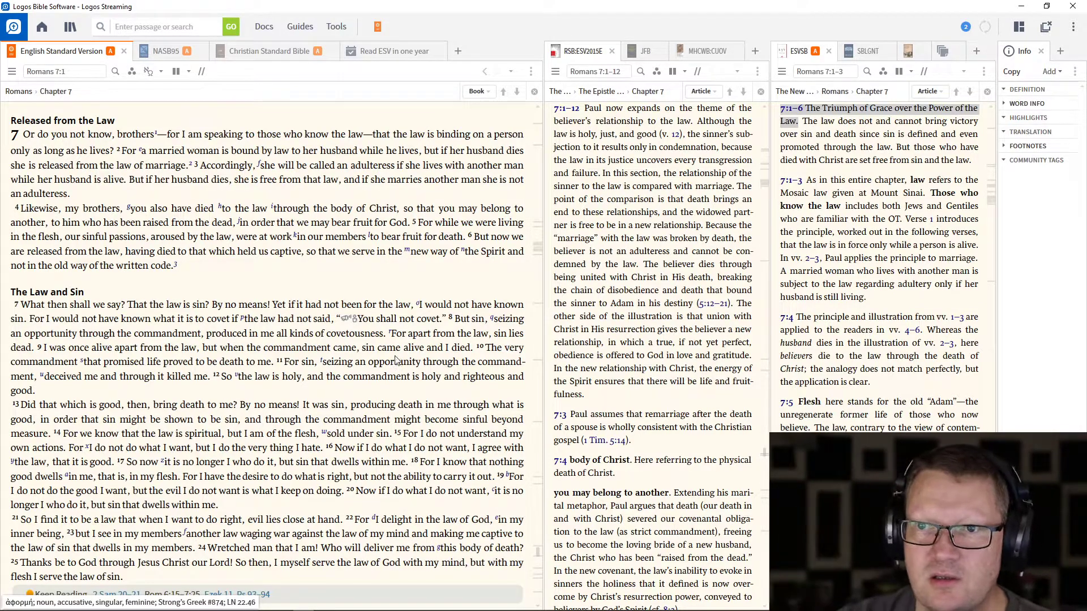
# Scroll to Romans 7:6 and focus the study notes on 7:4, dying to the law
pyautogui.scroll(-3)
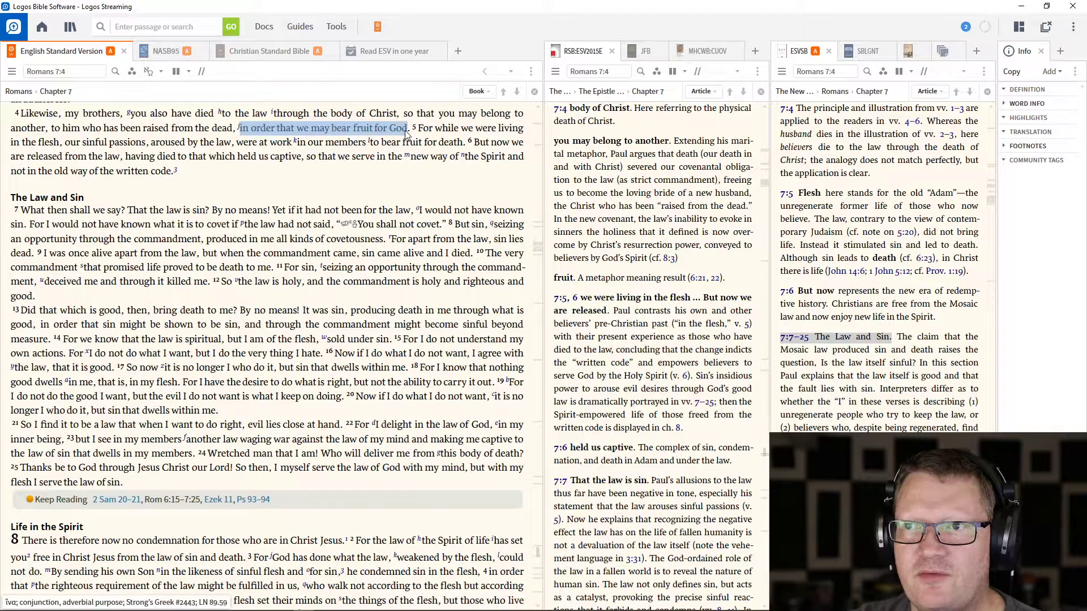
pyautogui.click(378, 178)
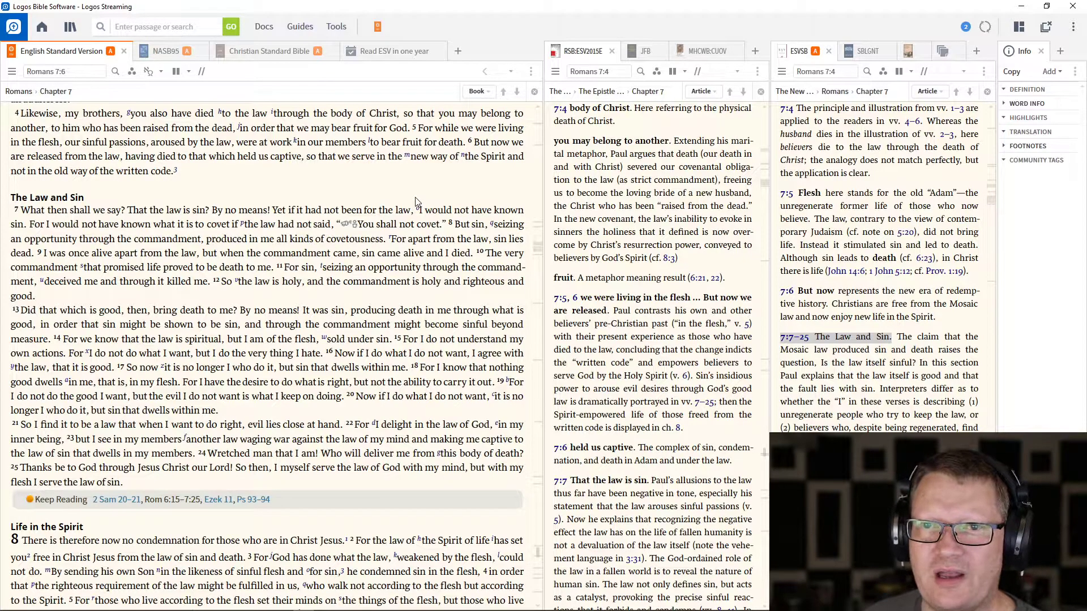
pyautogui.moveTo(356, 208)
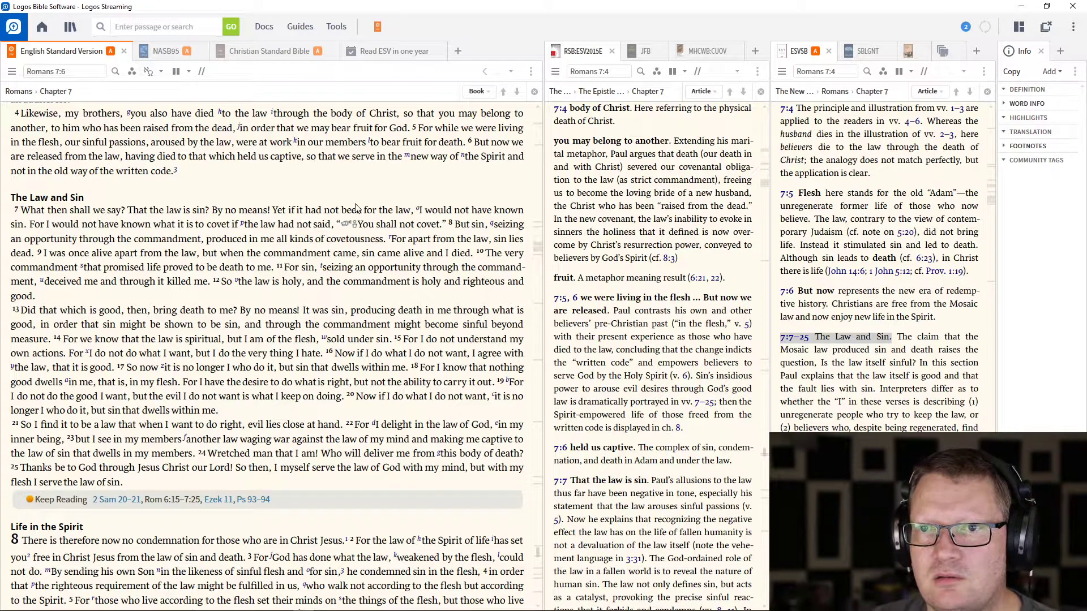
pyautogui.scroll(-3)
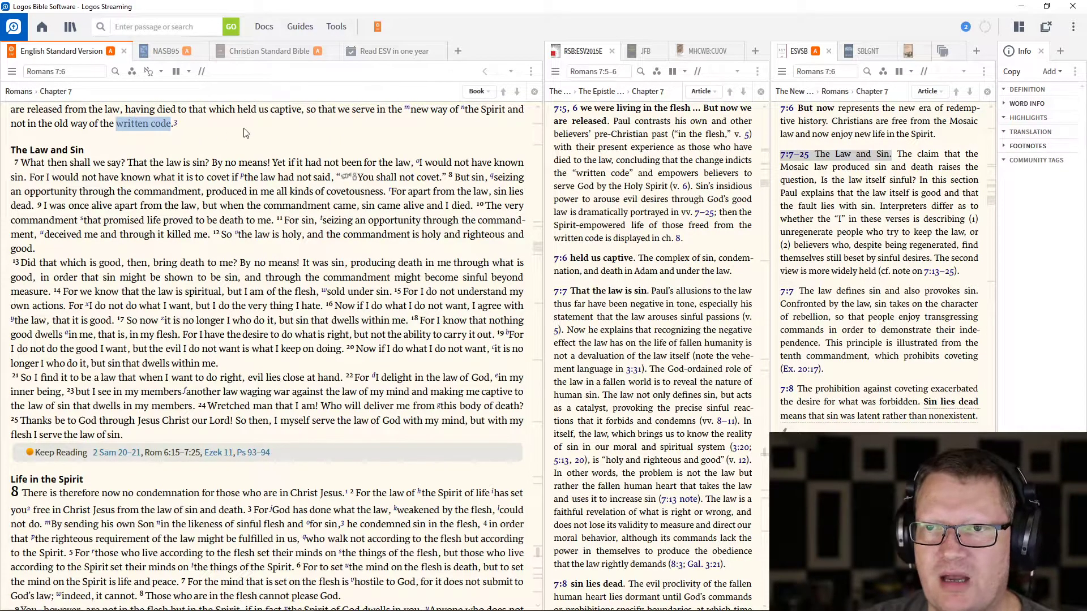
# Scroll to Romans 7:12 with notes on the law as holy and the 7:14–25 debate
pyautogui.scroll(-3)
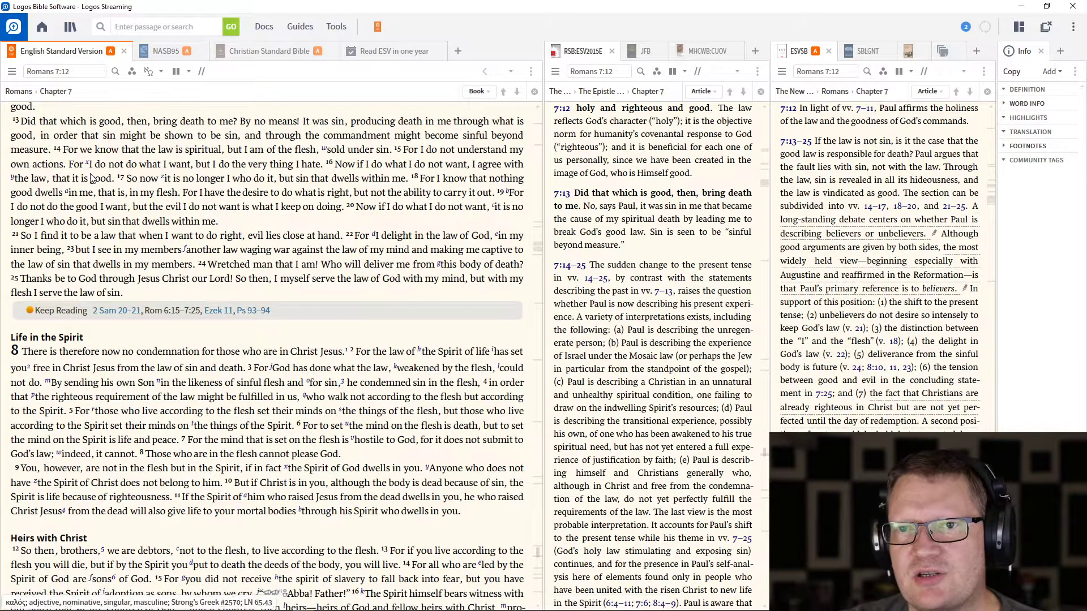
pyautogui.moveTo(309, 294)
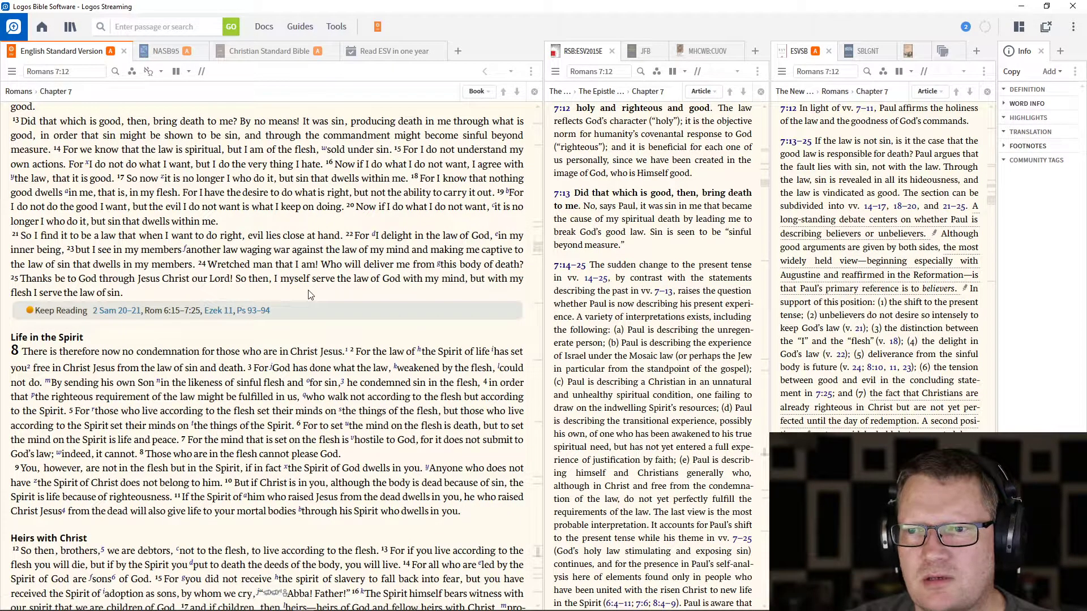
# Scroll to Romans 7:19 near the chapter's end with the 7:14–25 debate notes alongside
pyautogui.scroll(-3)
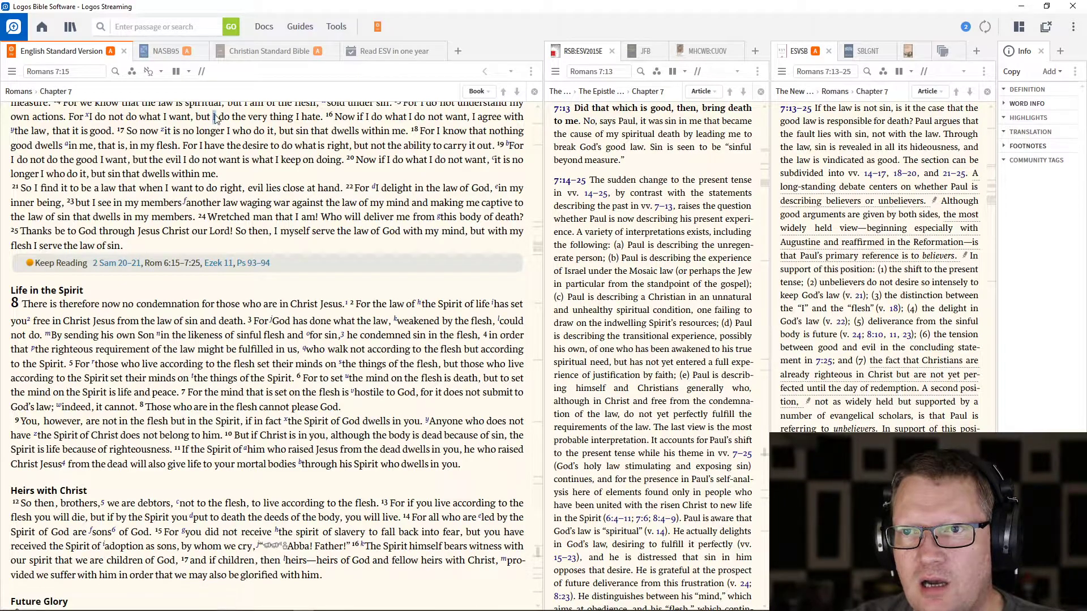
pyautogui.click(222, 116)
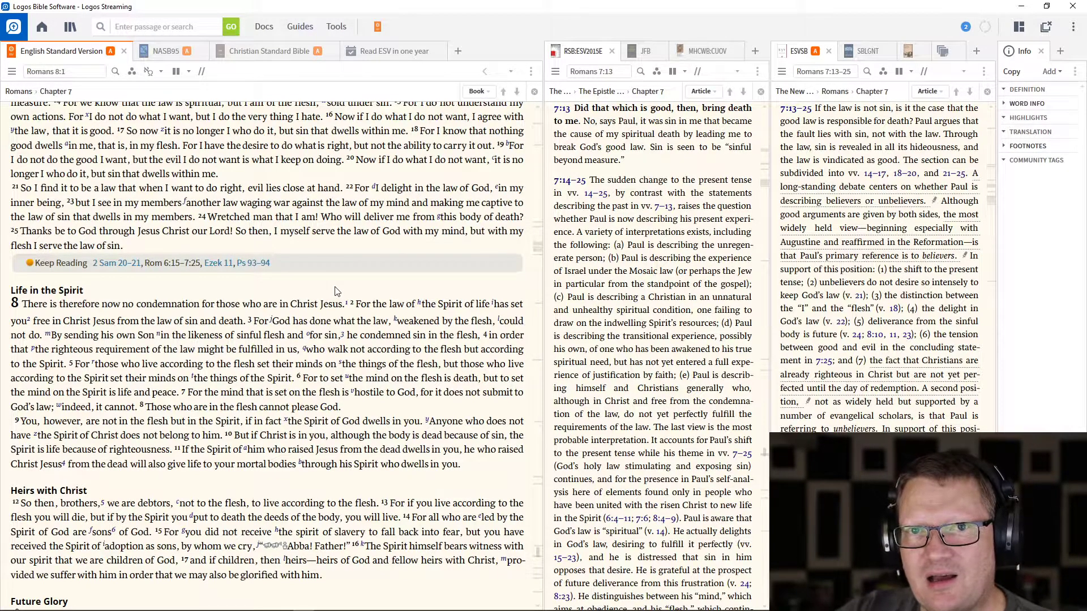
pyautogui.moveTo(338, 291)
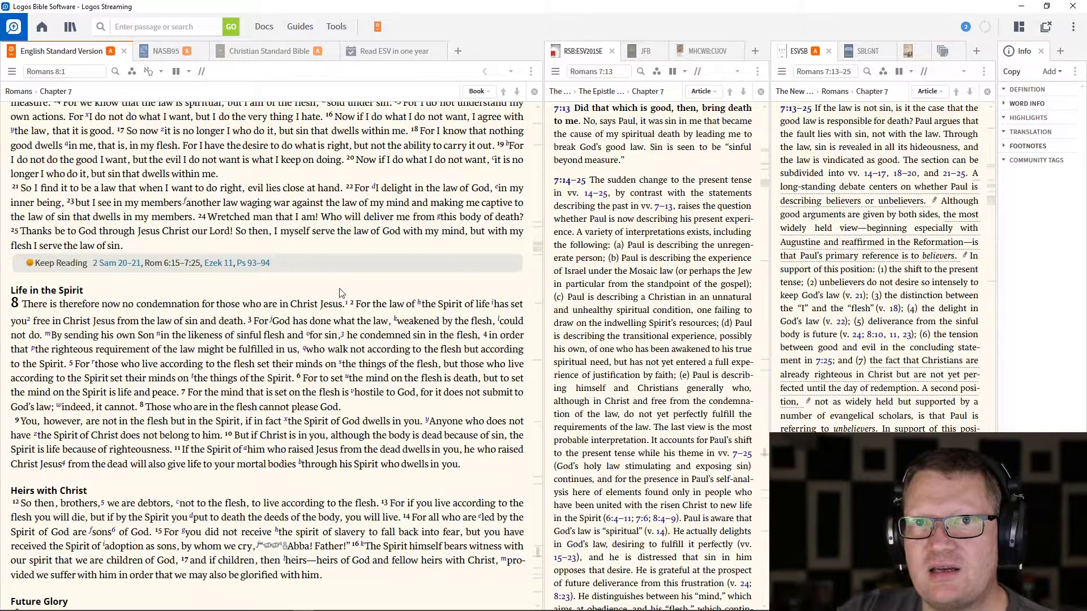
pyautogui.moveTo(346, 289)
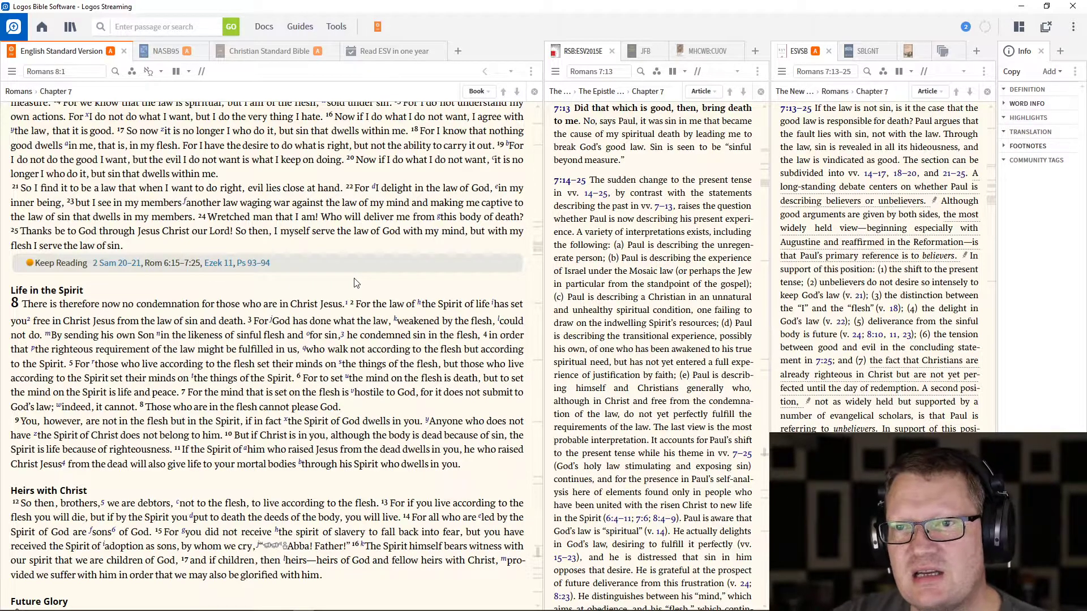
pyautogui.scroll(-3)
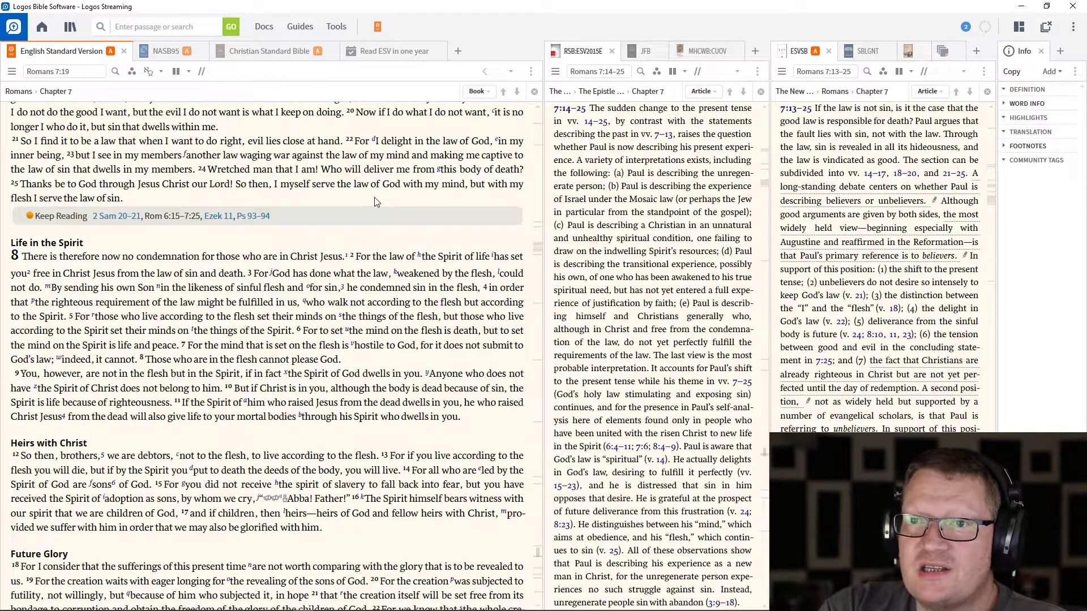
pyautogui.moveTo(391, 221)
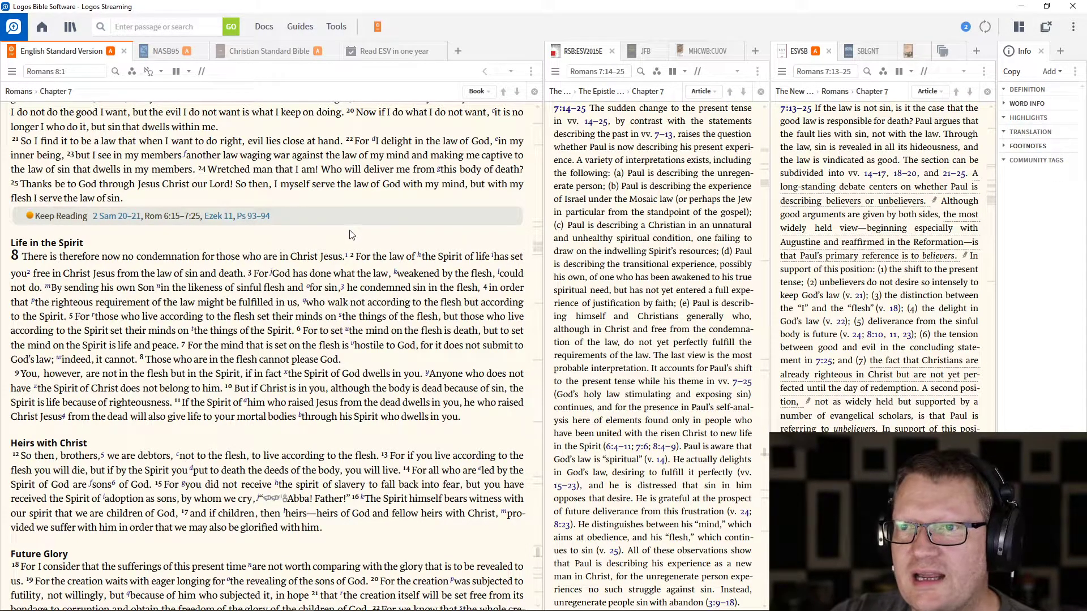
pyautogui.moveTo(356, 239)
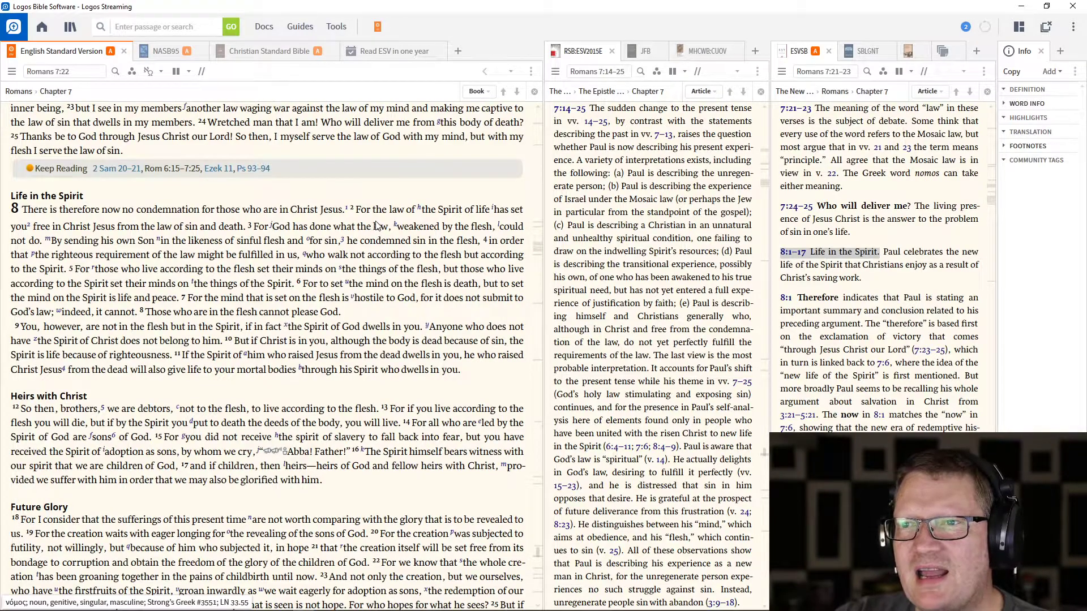
pyautogui.moveTo(378, 221)
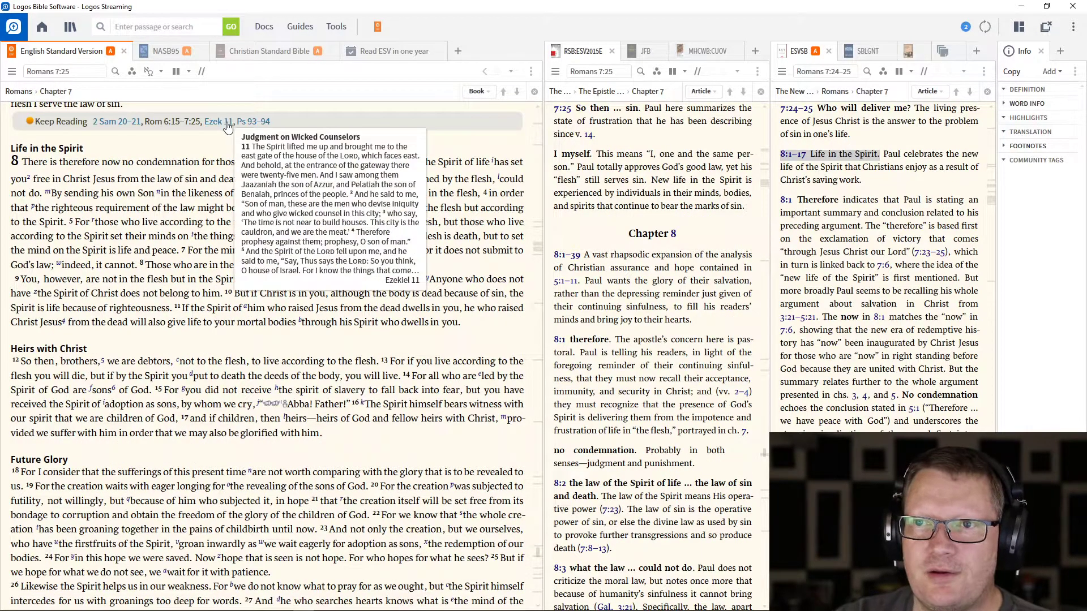
# Jump to the plan's Ezekiel 11 reading and read down toward the cauldron and Pelatiah notes
pyautogui.click(217, 121)
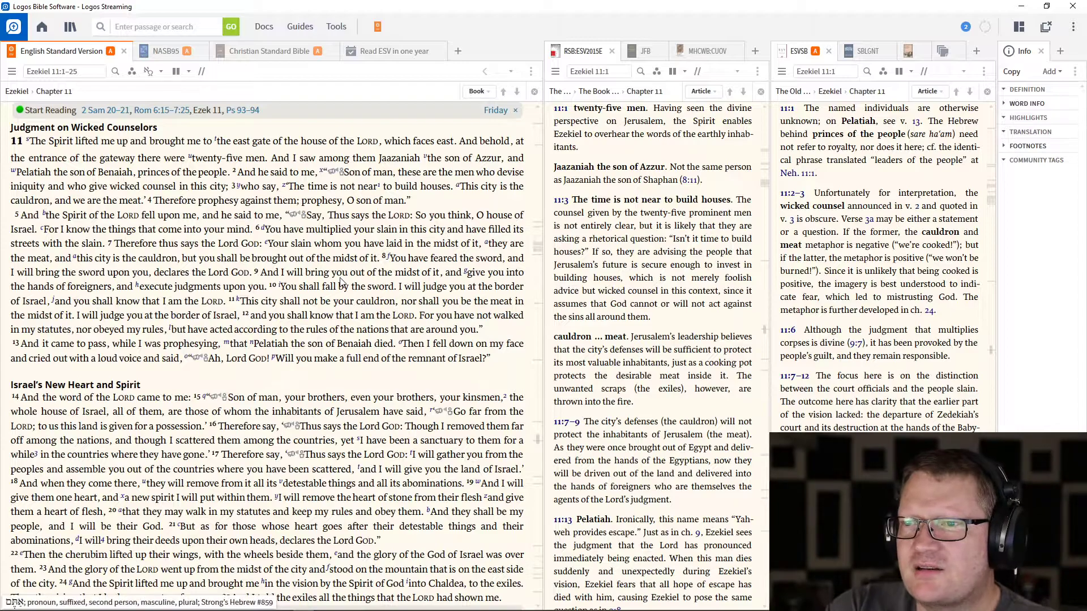
pyautogui.scroll(-3)
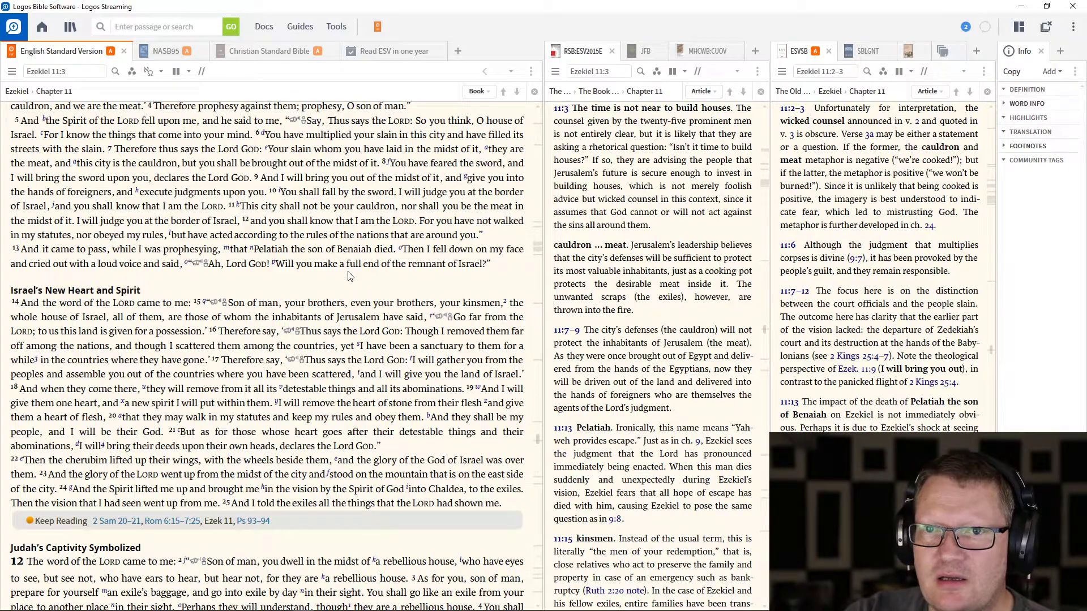
pyautogui.scroll(-3)
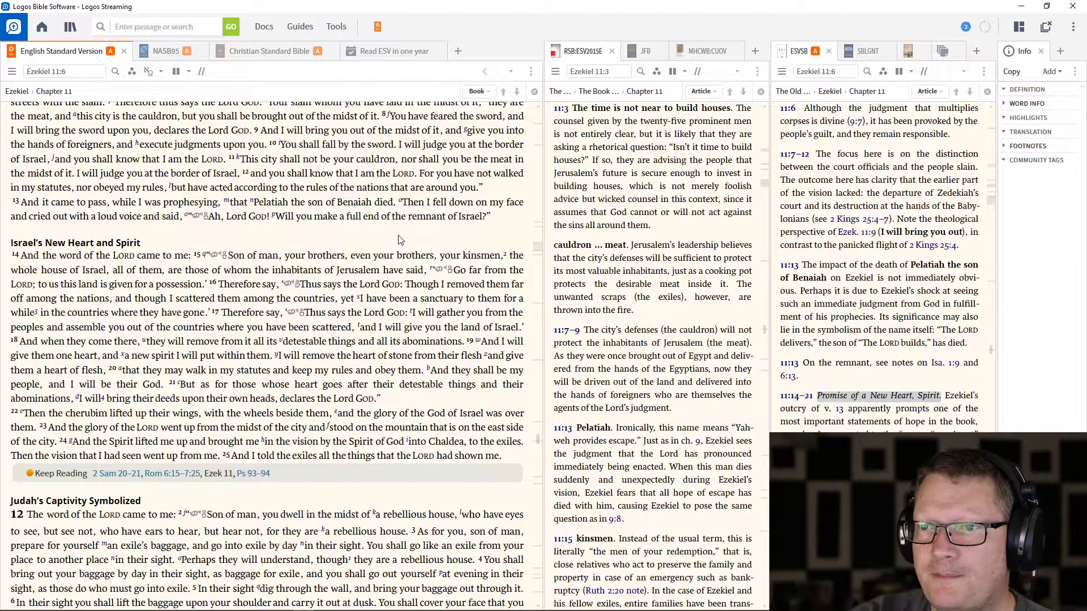
pyautogui.moveTo(407, 240)
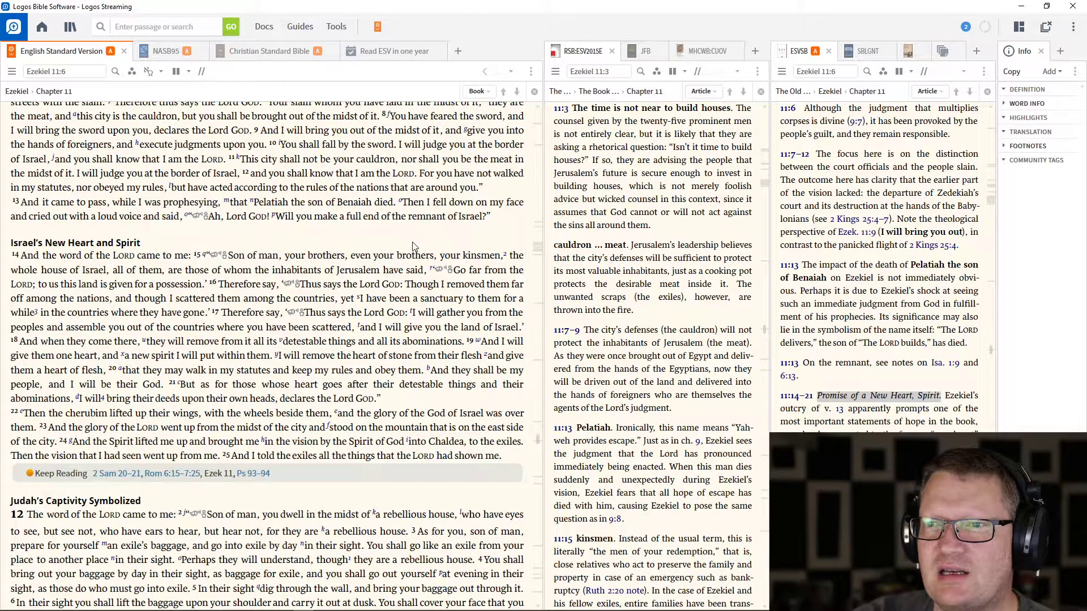
# Read to the end of Ezekiel 11, then follow the Keep Reading link to Psalm 93
pyautogui.scroll(-3)
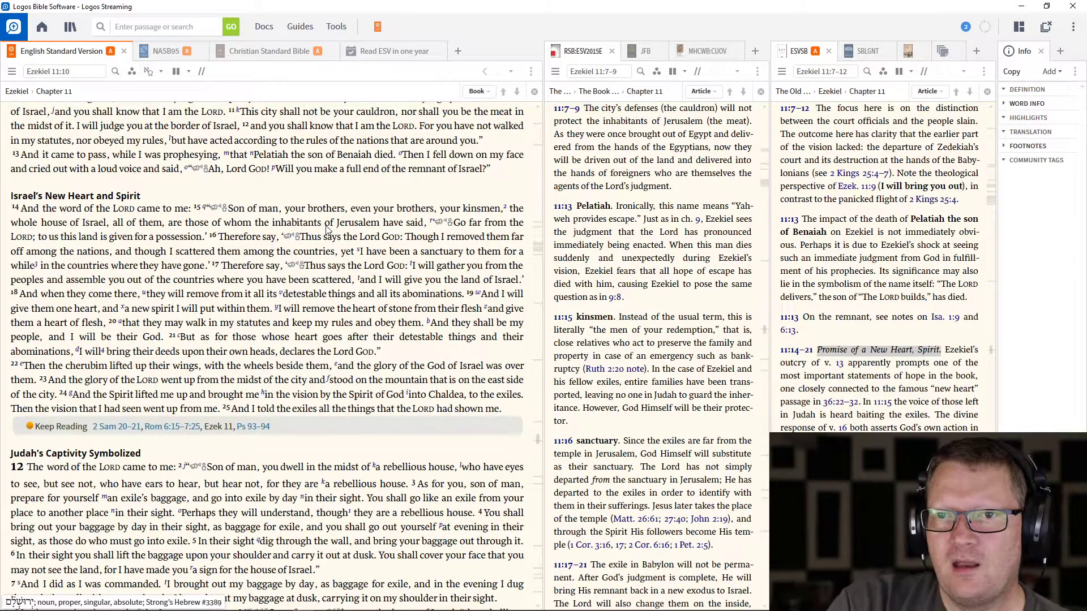
pyautogui.scroll(-3)
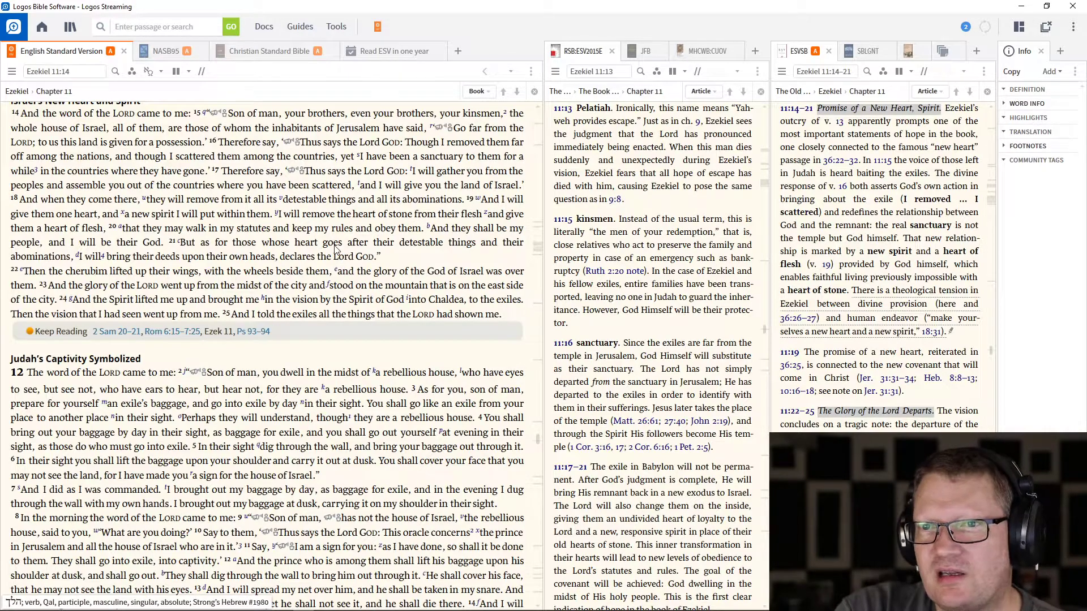
pyautogui.scroll(-3)
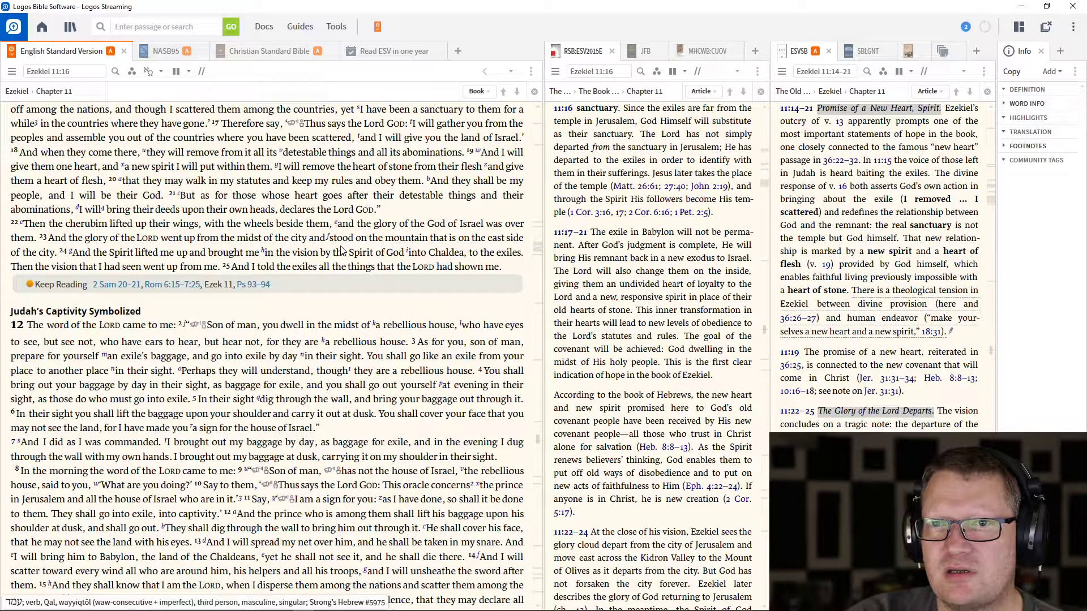
pyautogui.moveTo(332, 245)
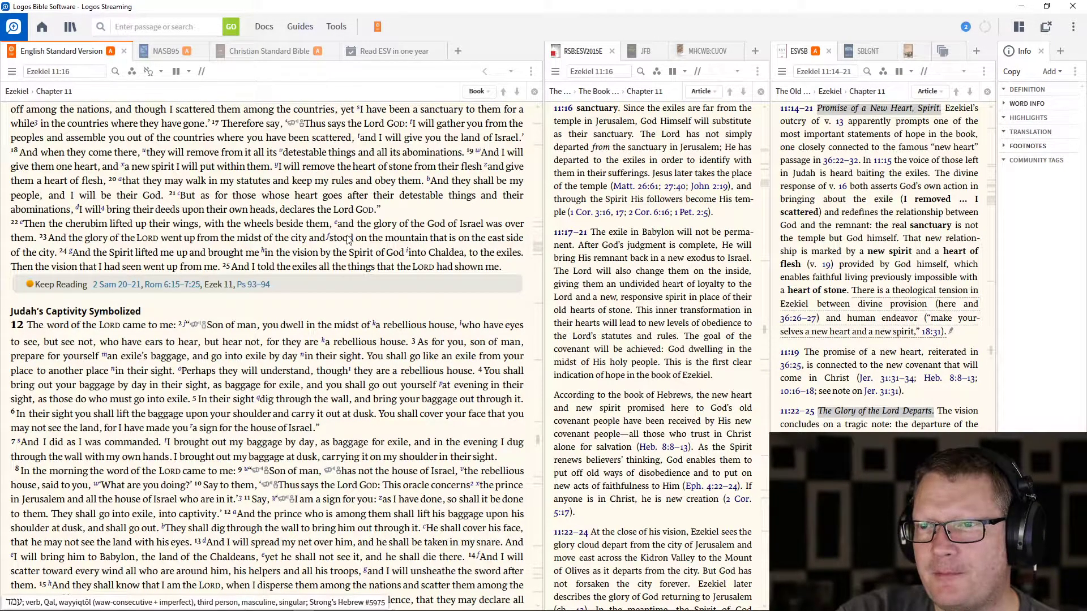
pyautogui.scroll(-3)
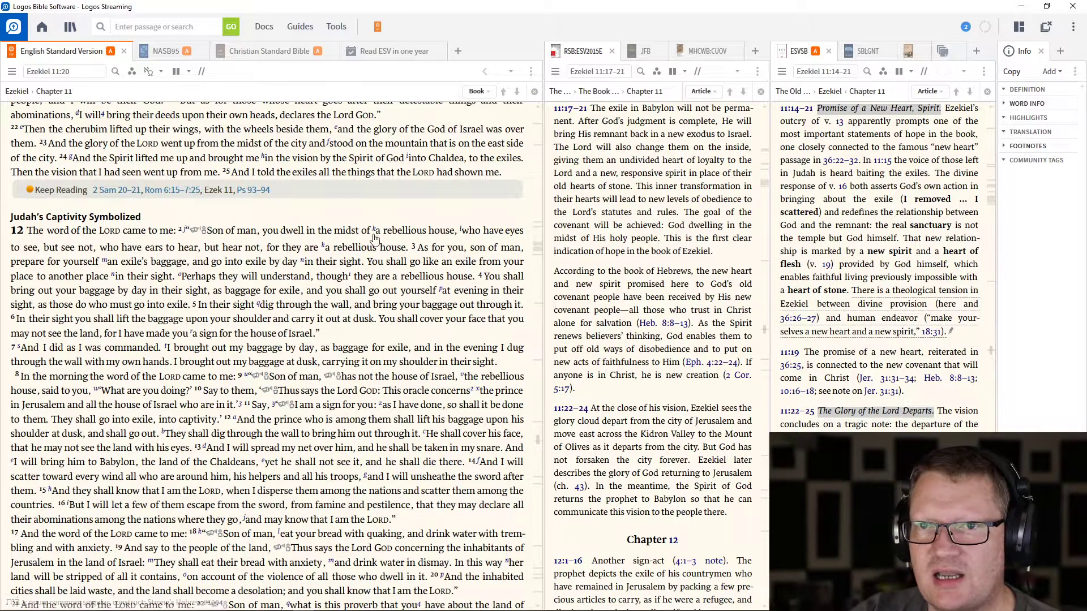
pyautogui.scroll(-3)
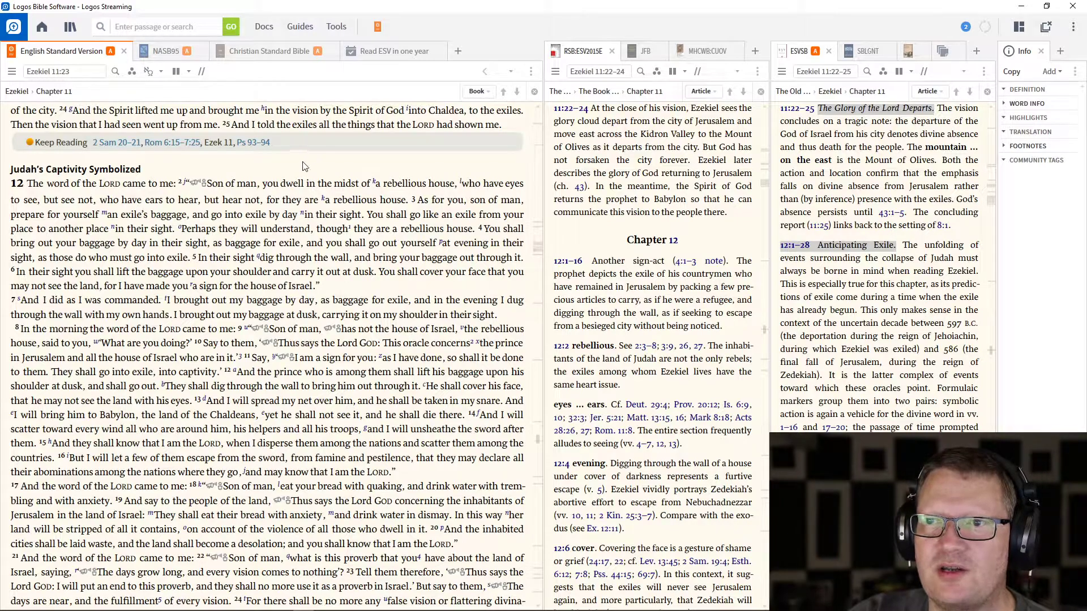
pyautogui.moveTo(252, 143)
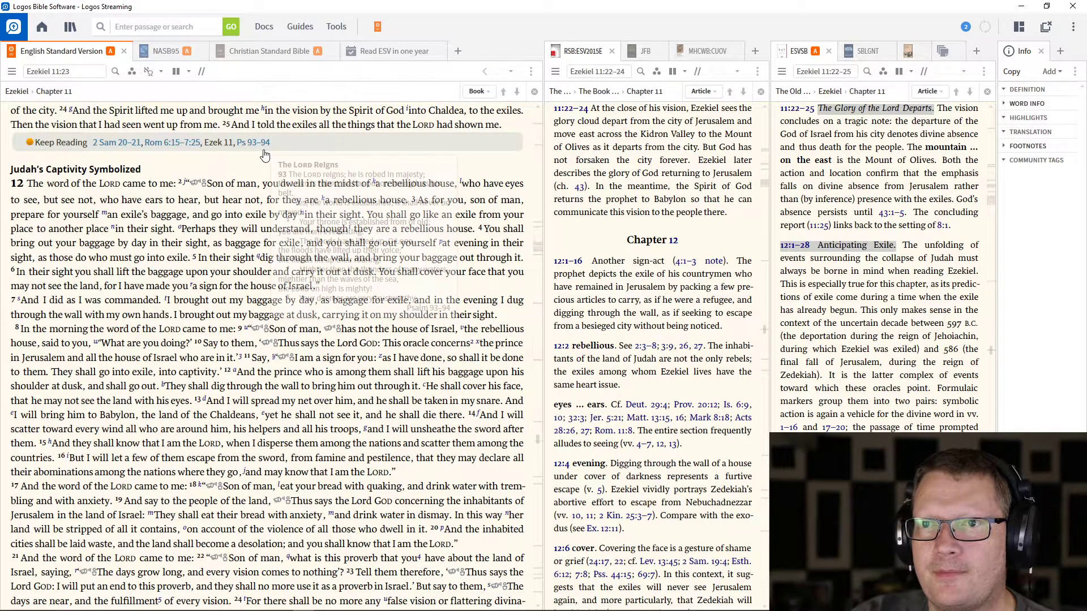
pyautogui.click(259, 141)
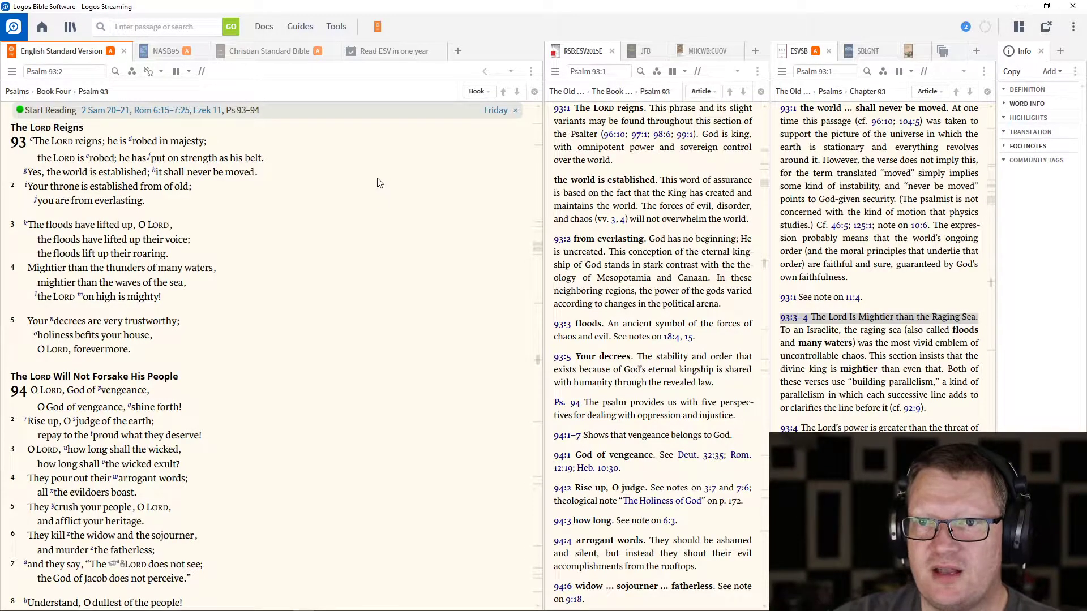
pyautogui.moveTo(384, 200)
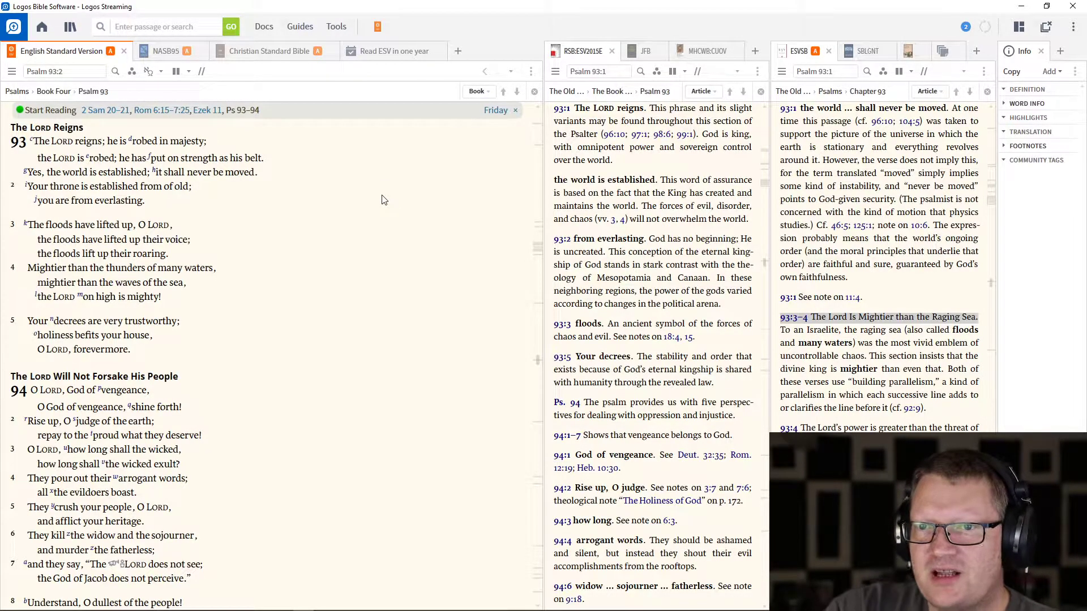
pyautogui.moveTo(346, 212)
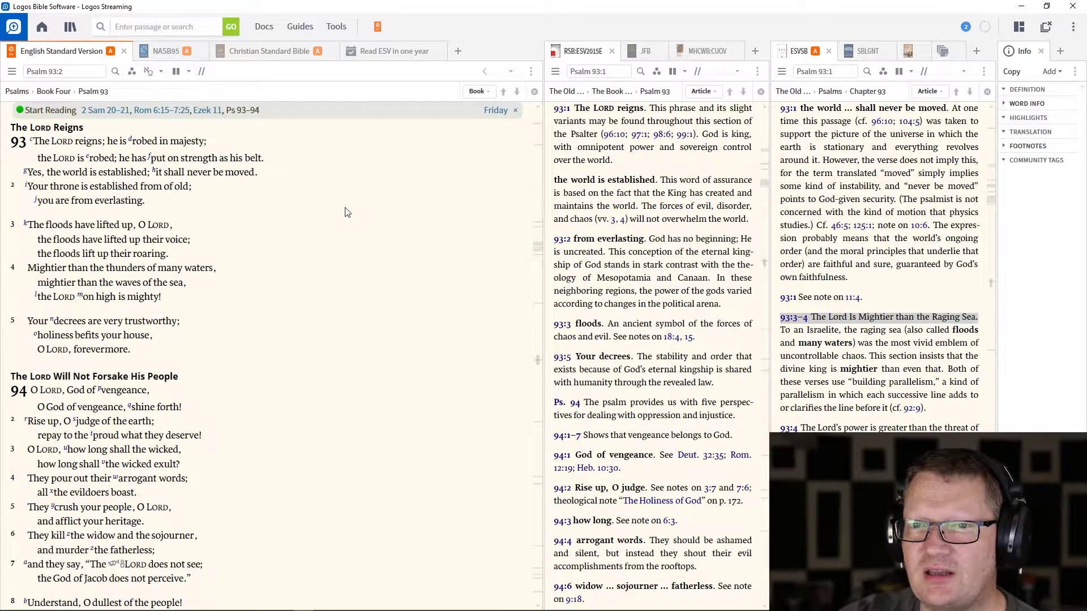
pyautogui.scroll(-3)
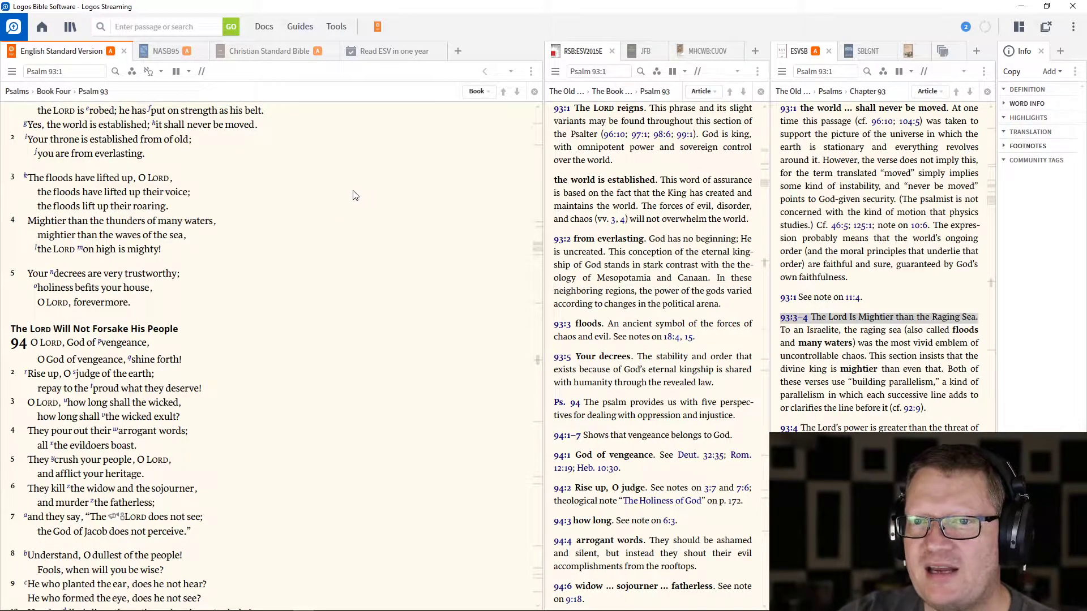
pyautogui.scroll(-3)
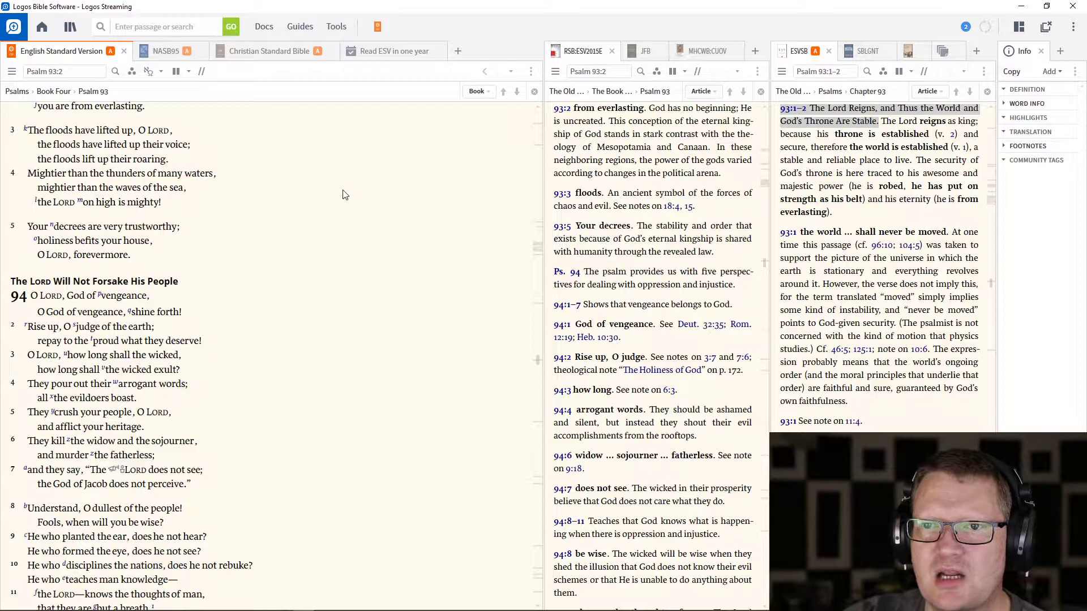
pyautogui.moveTo(330, 178)
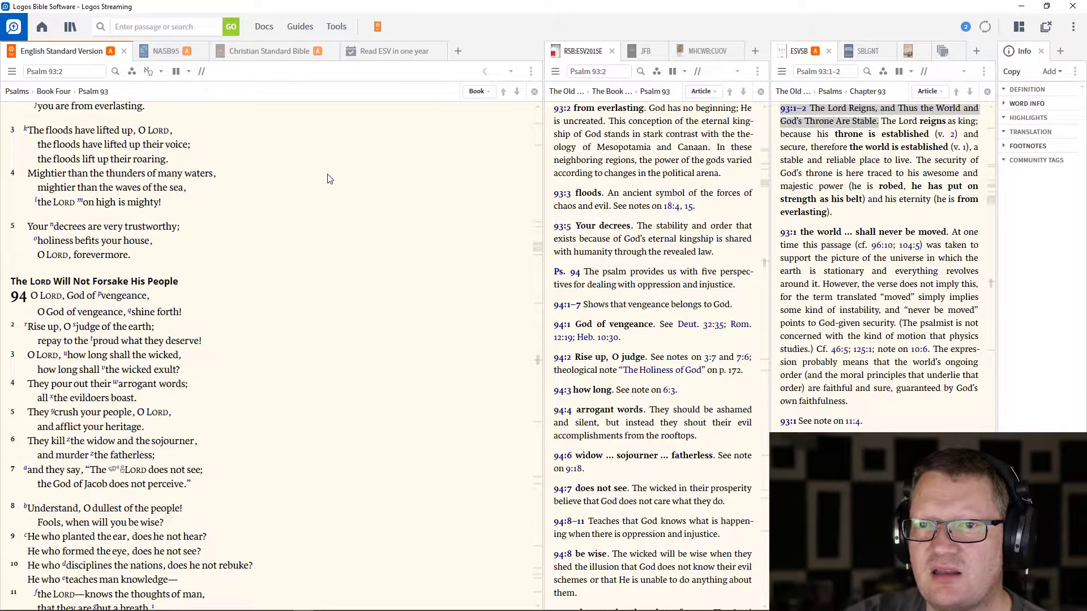
pyautogui.moveTo(320, 172)
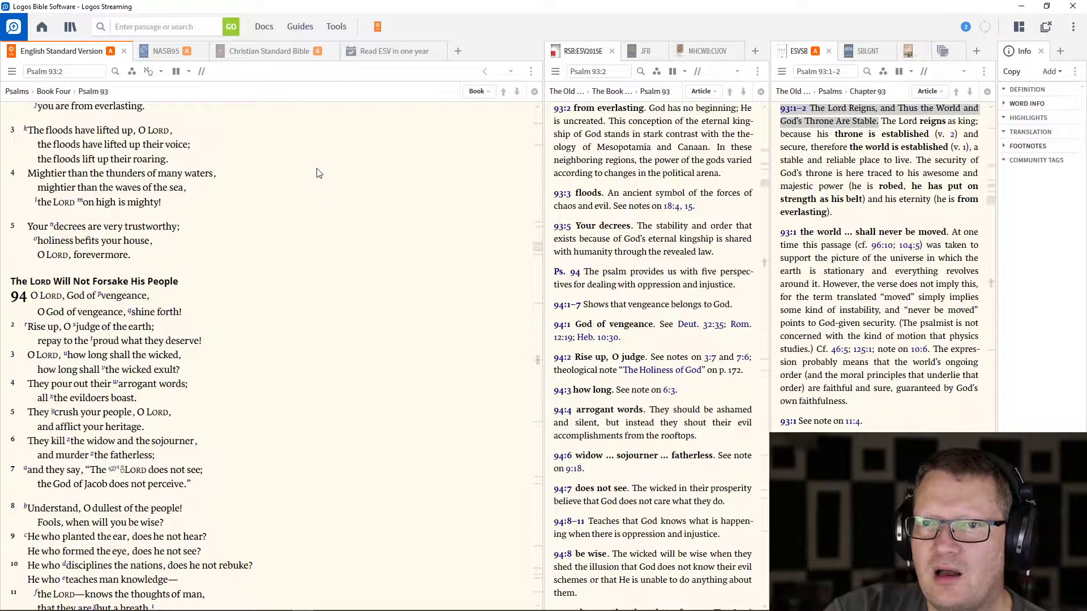
pyautogui.scroll(-3)
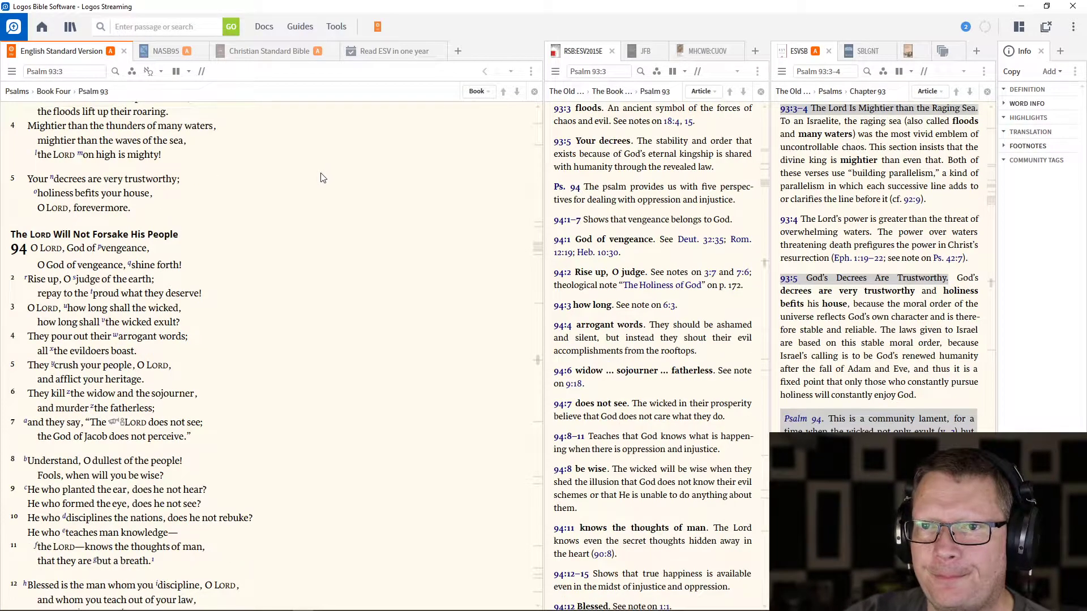
pyautogui.scroll(-3)
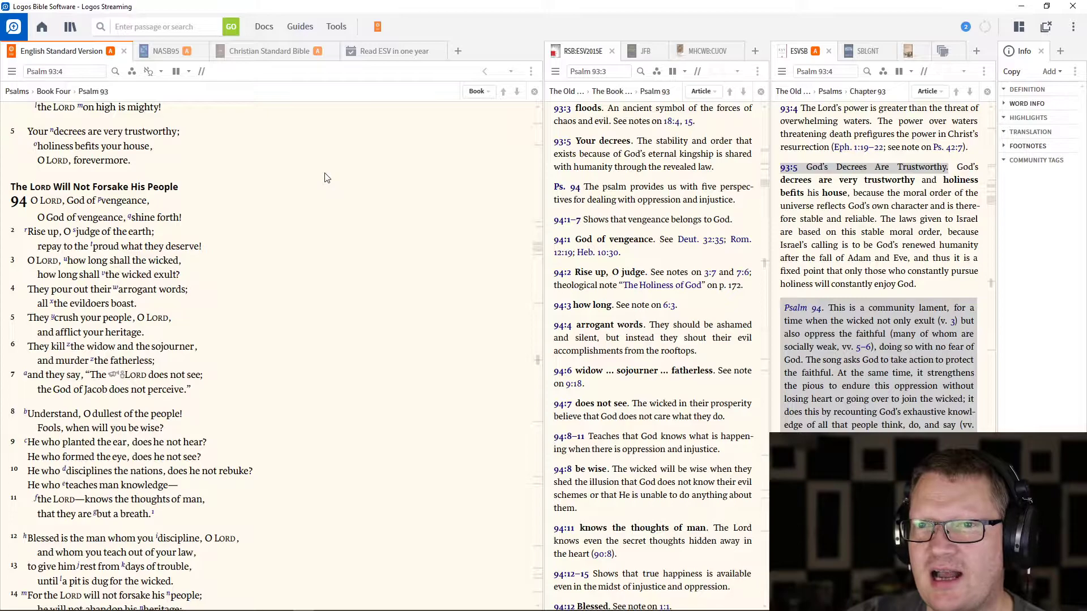
pyautogui.scroll(-3)
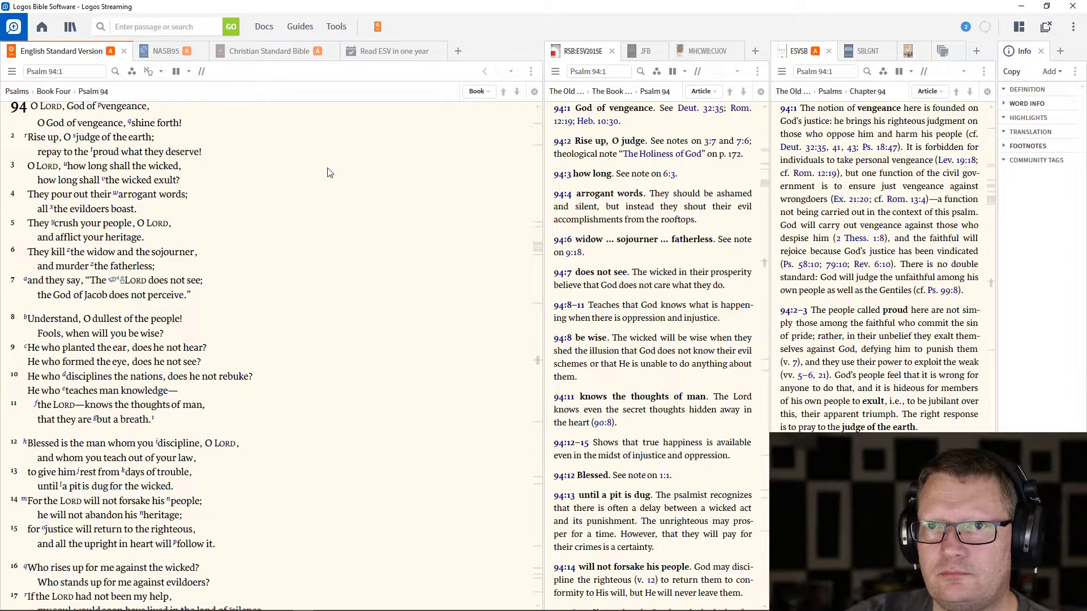
# Read down through Psalm 94:10–13 with the notes on 94:12–23 following alongside
pyautogui.scroll(3)
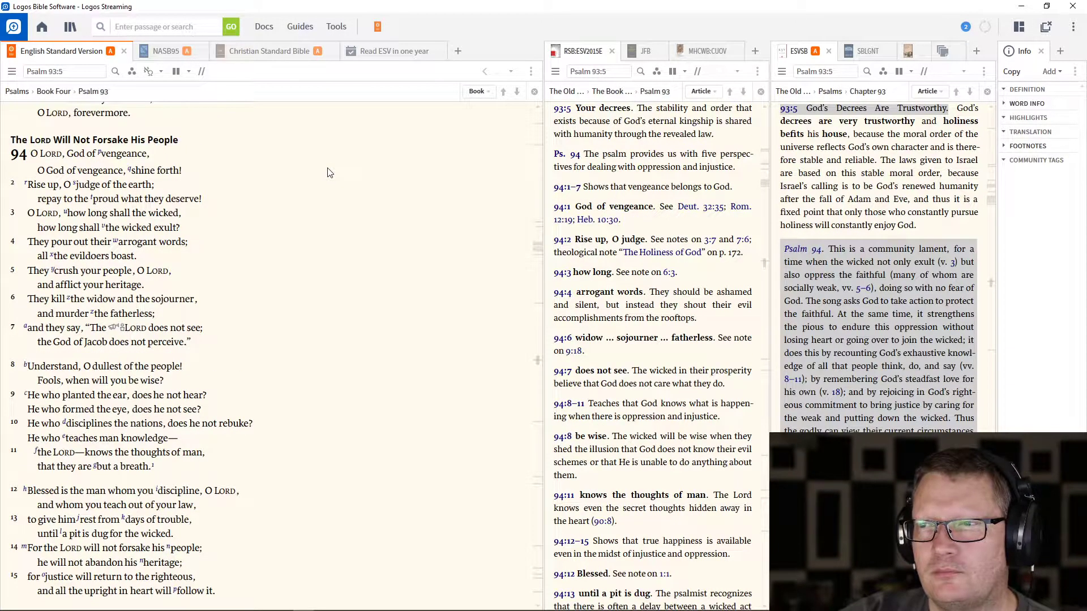
pyautogui.moveTo(330, 171)
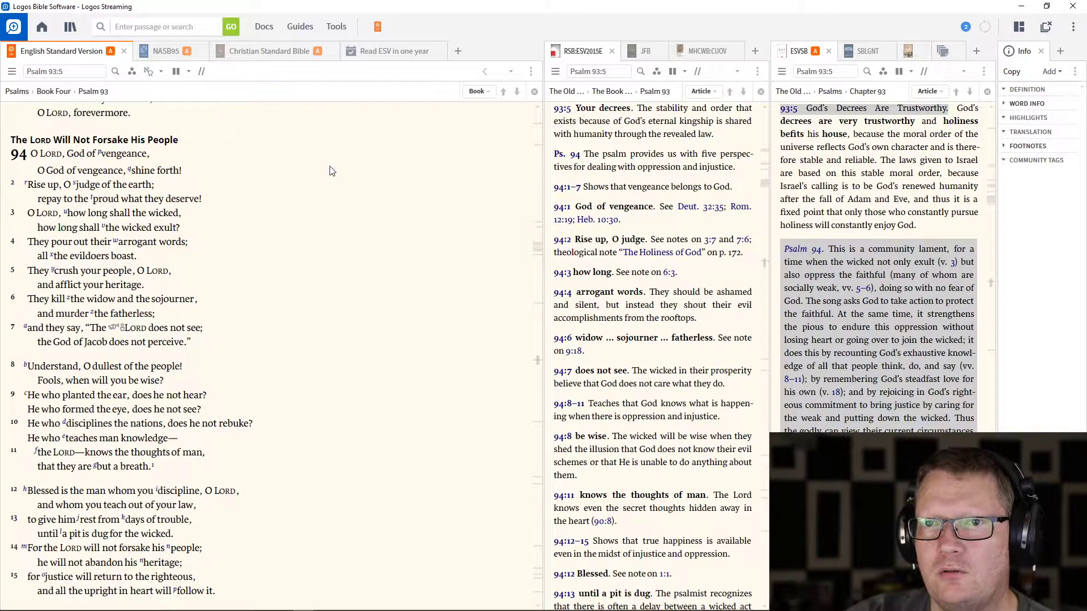
pyautogui.moveTo(326, 171)
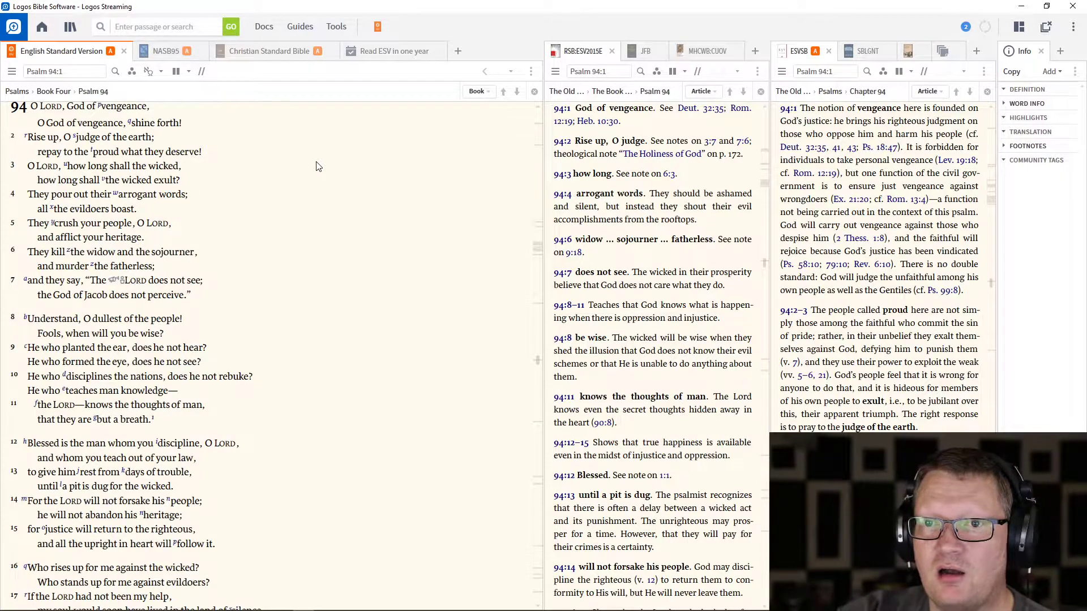
pyautogui.scroll(-3)
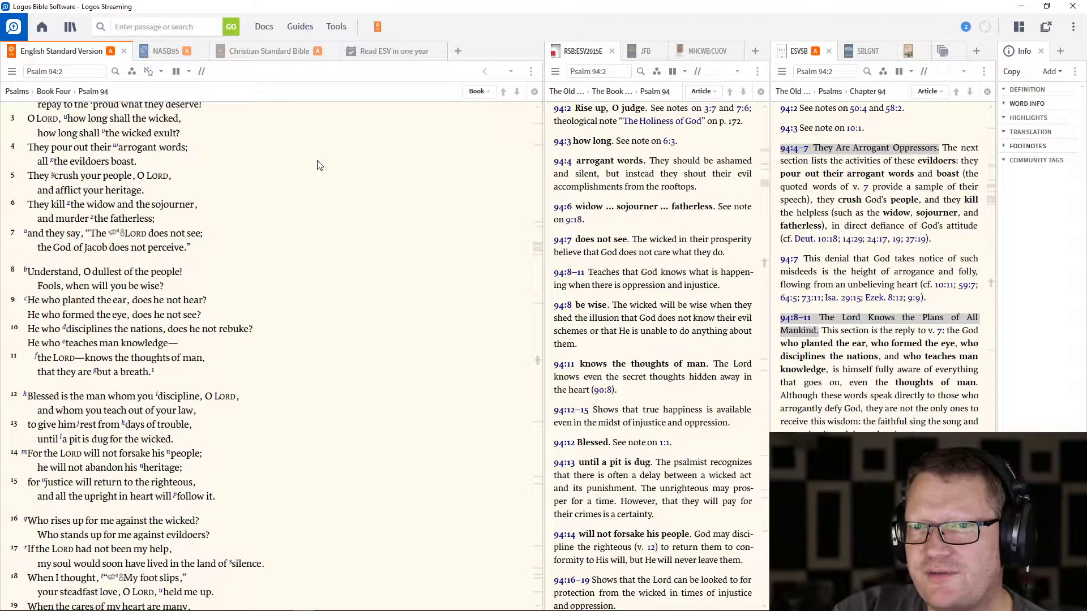
pyautogui.scroll(-3)
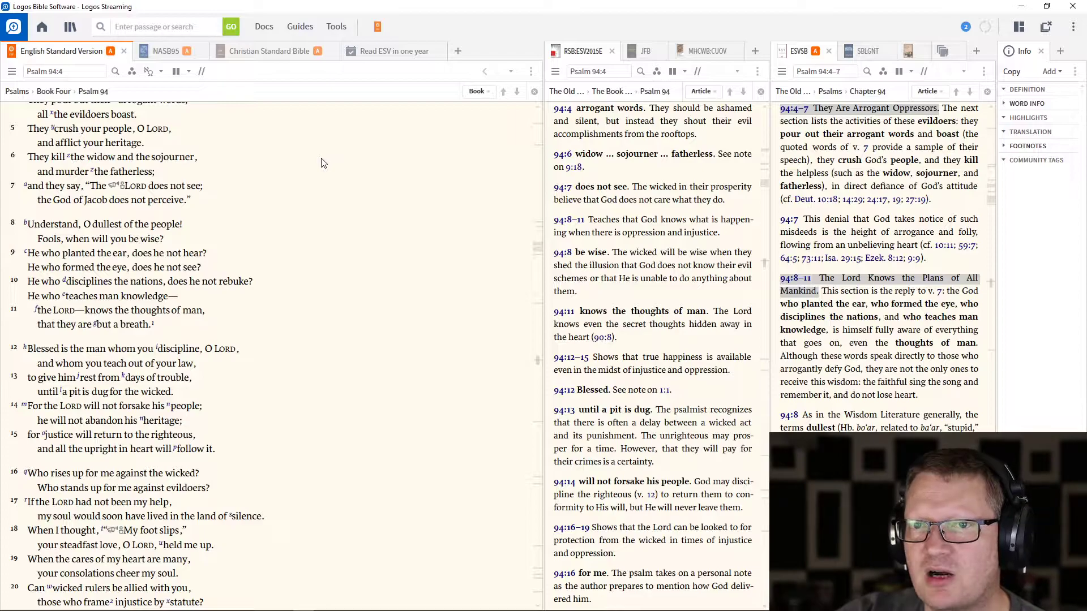
pyautogui.scroll(-3)
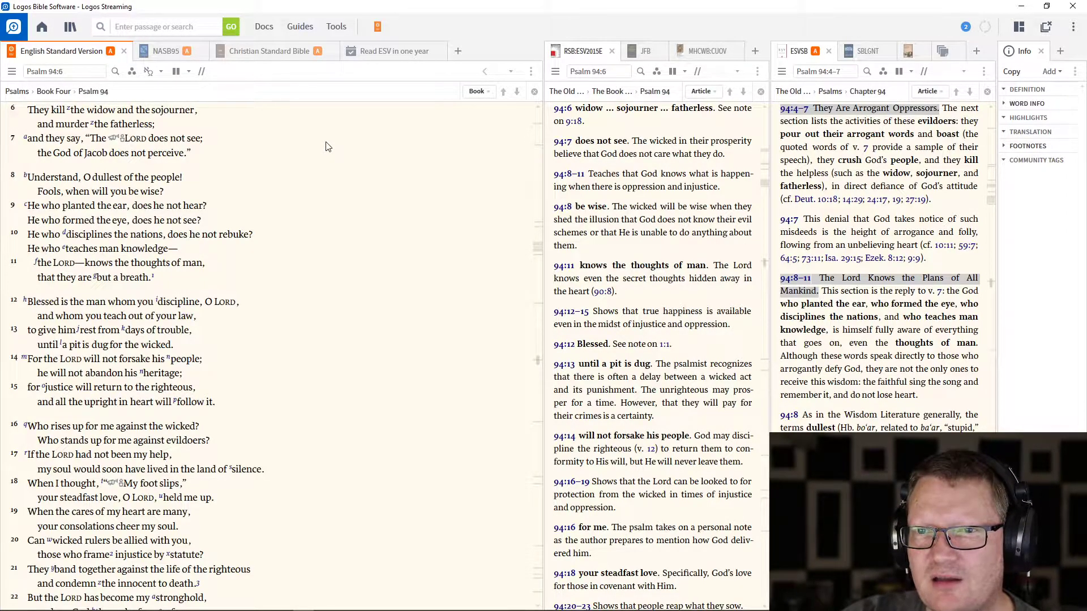
pyautogui.scroll(-3)
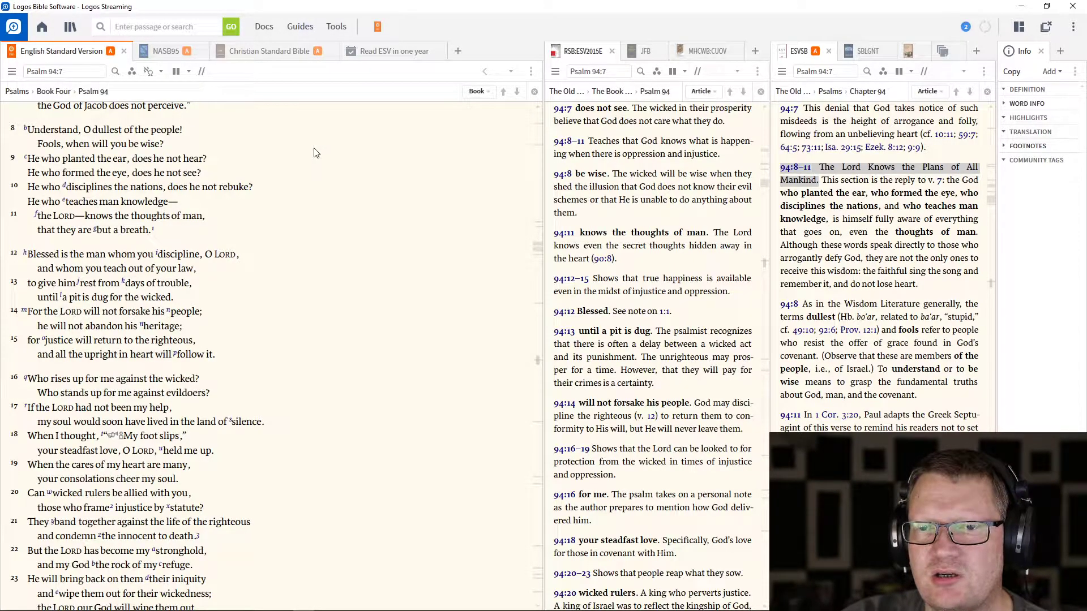
pyautogui.moveTo(307, 151)
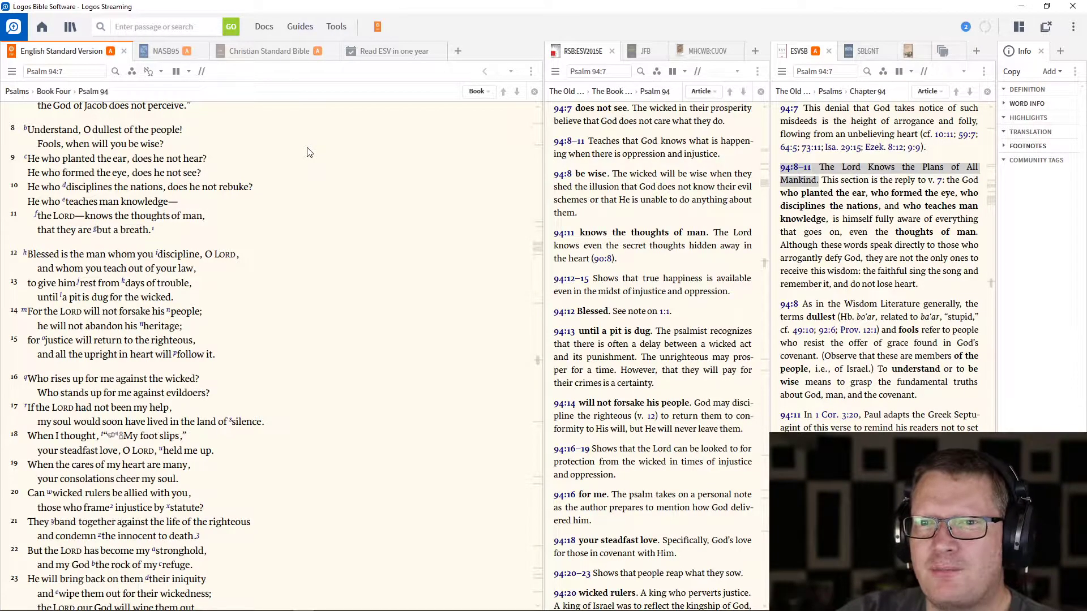
pyautogui.scroll(-3)
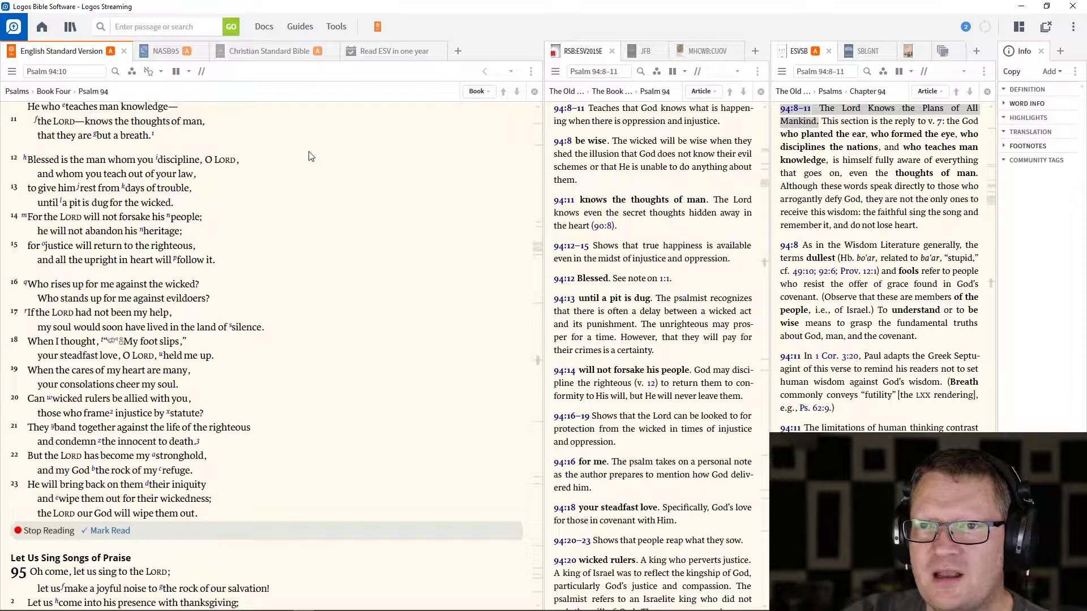
pyautogui.scroll(-3)
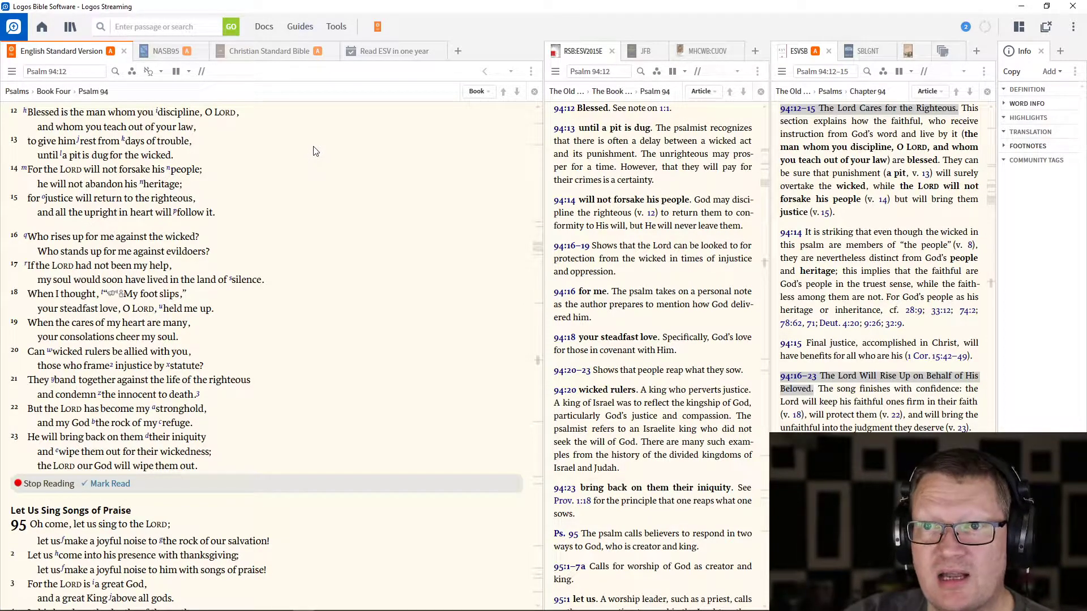
pyautogui.moveTo(313, 150)
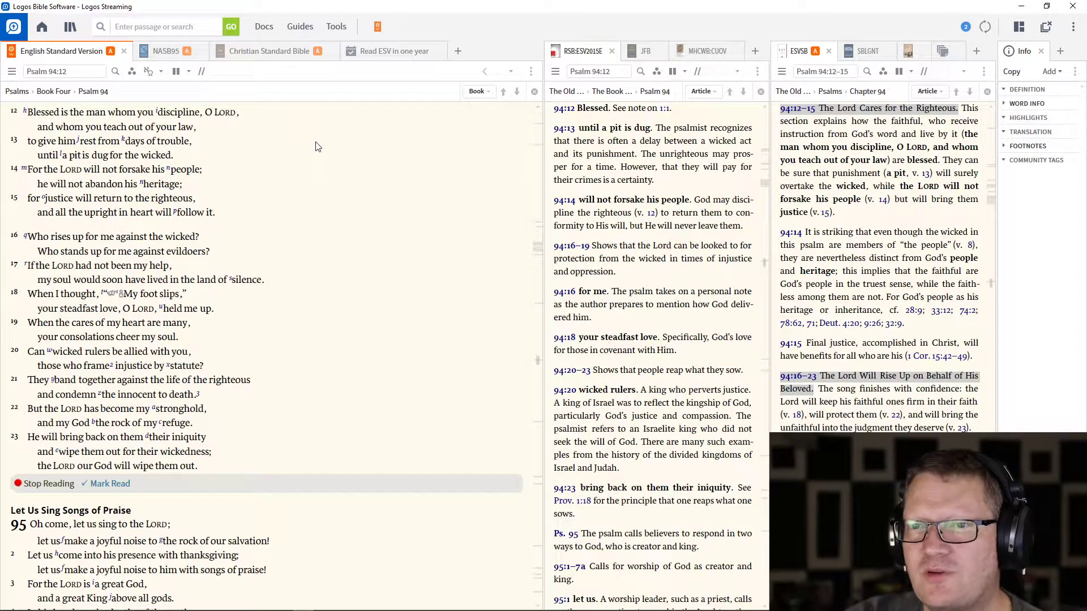
pyautogui.scroll(-3)
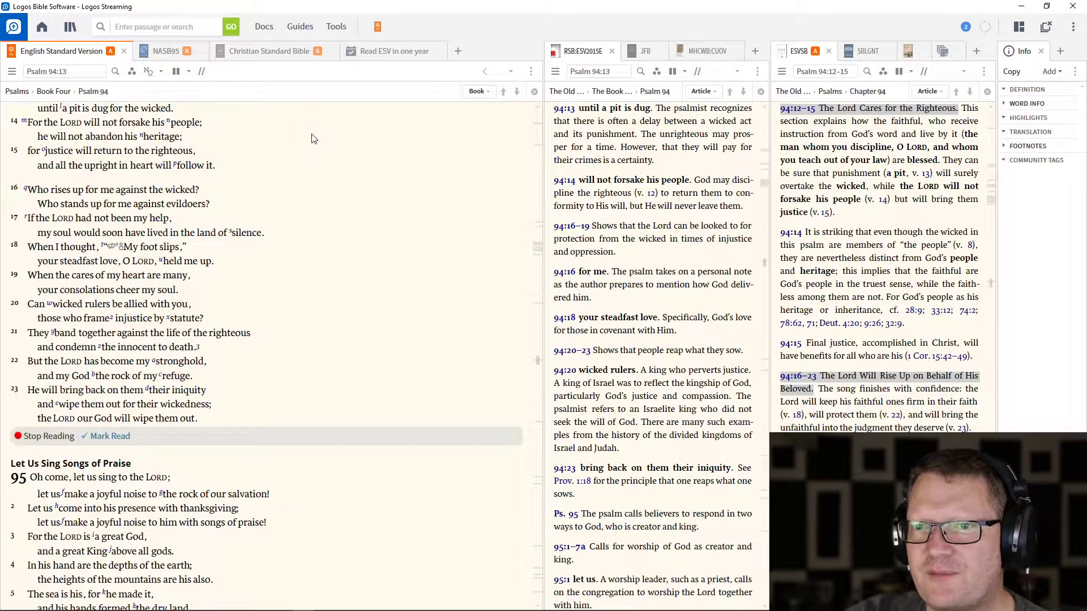
# Read on through Psalm 94 to verse 21 until the Psalm 95 notes come into view
pyautogui.scroll(-3)
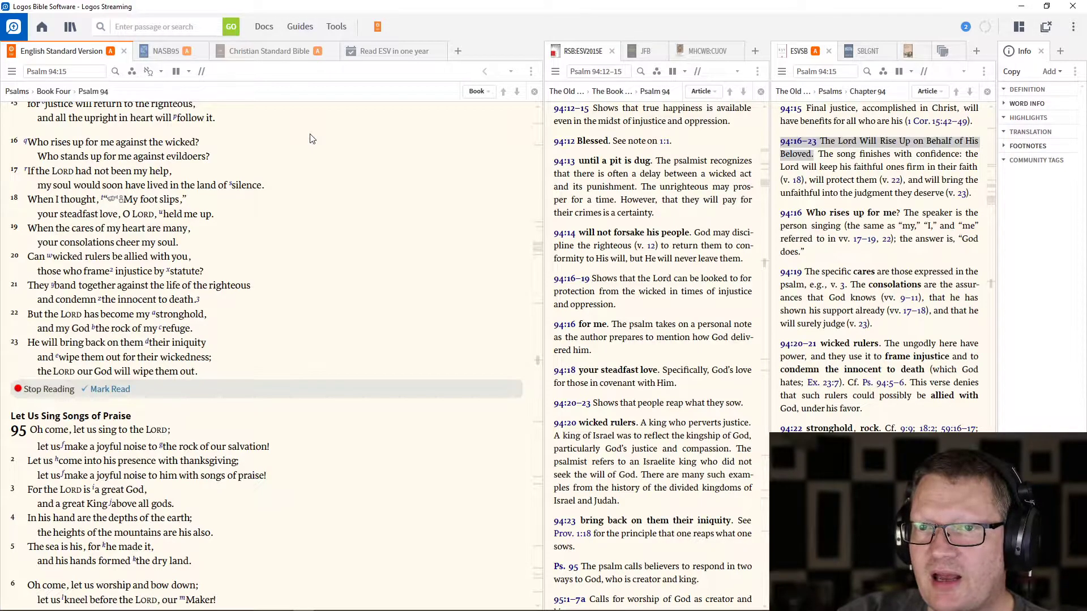
pyautogui.scroll(-3)
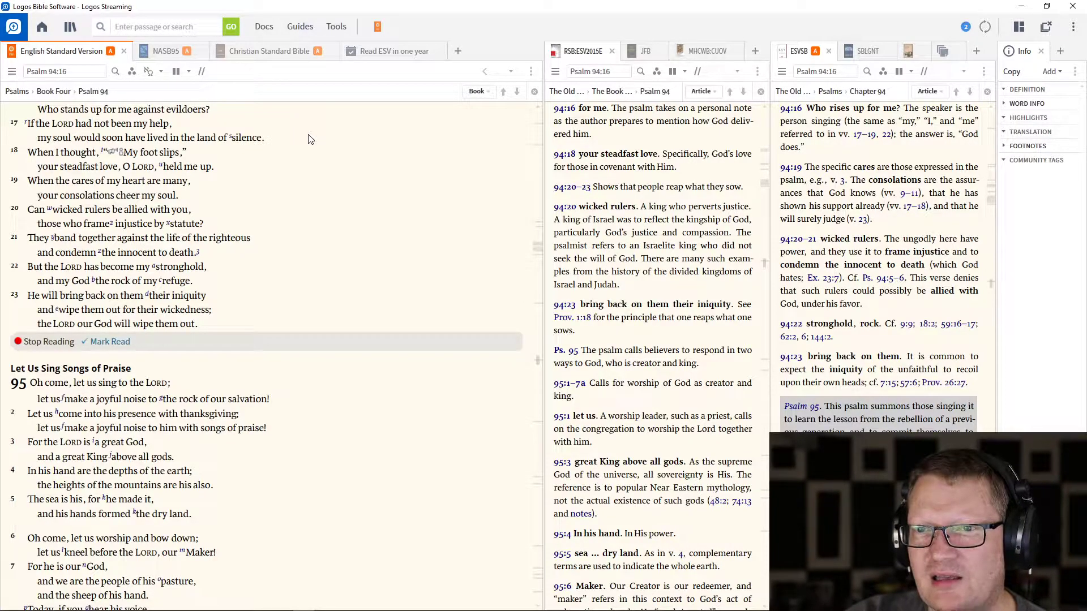
pyautogui.moveTo(312, 133)
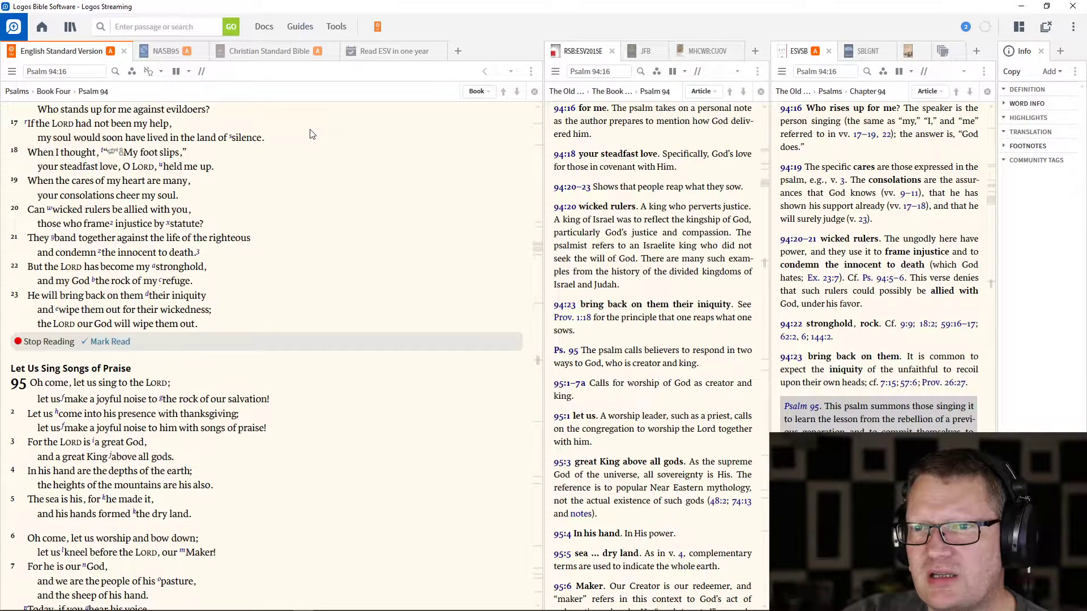
pyautogui.scroll(-3)
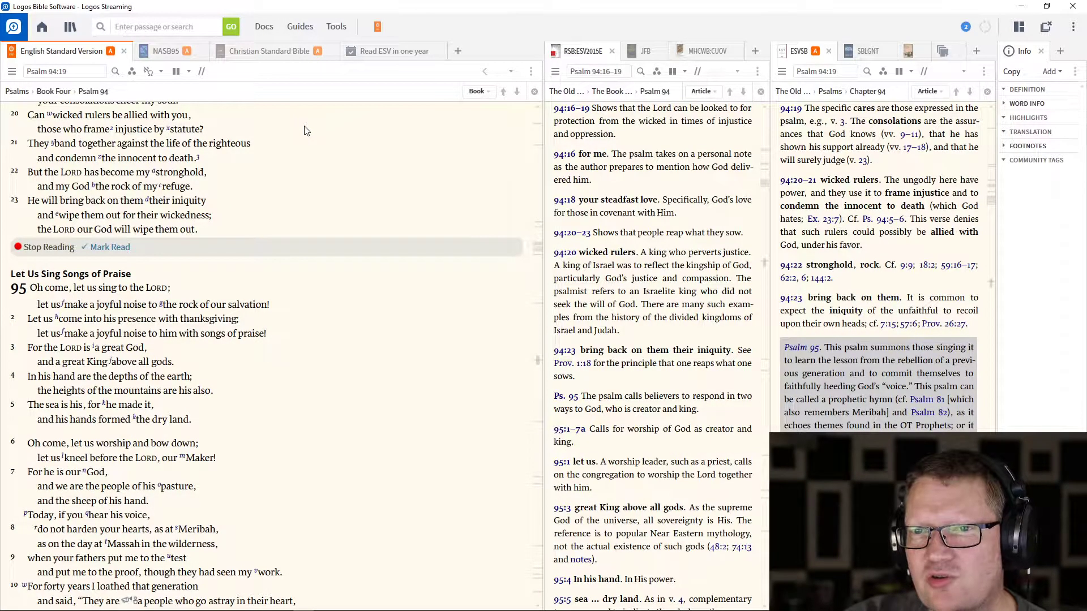
pyautogui.scroll(-3)
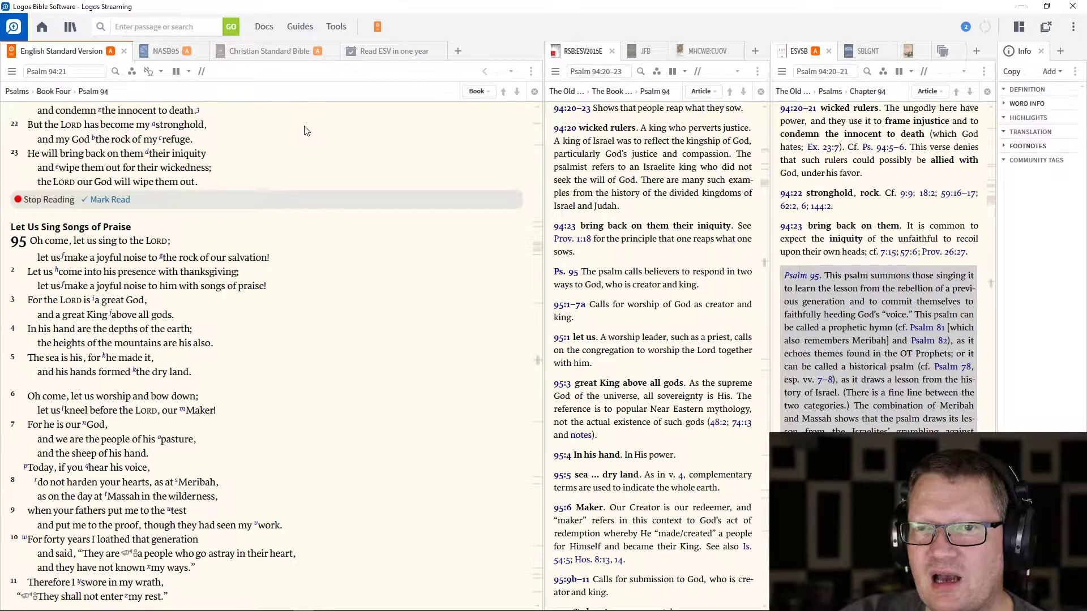